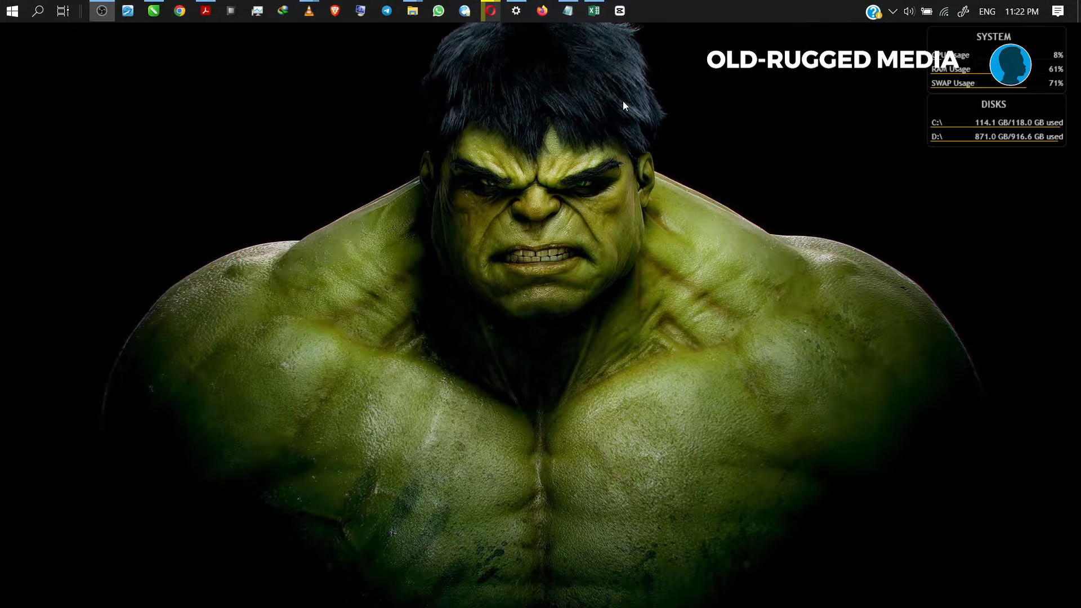
Launch CapCut to its home screen listing the 0115 project
{"action": "left_click", "coordinate": [618, 10]}
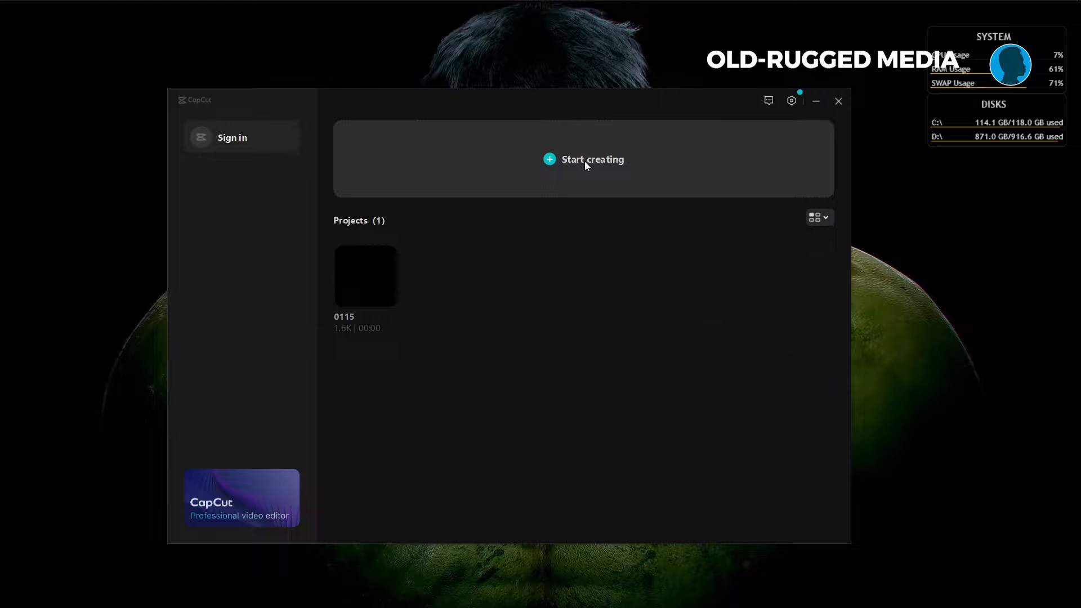
Open the 0115 project with the 0114.mp4 speech clip on the timeline
{"action": "double_click", "coordinate": [365, 276]}
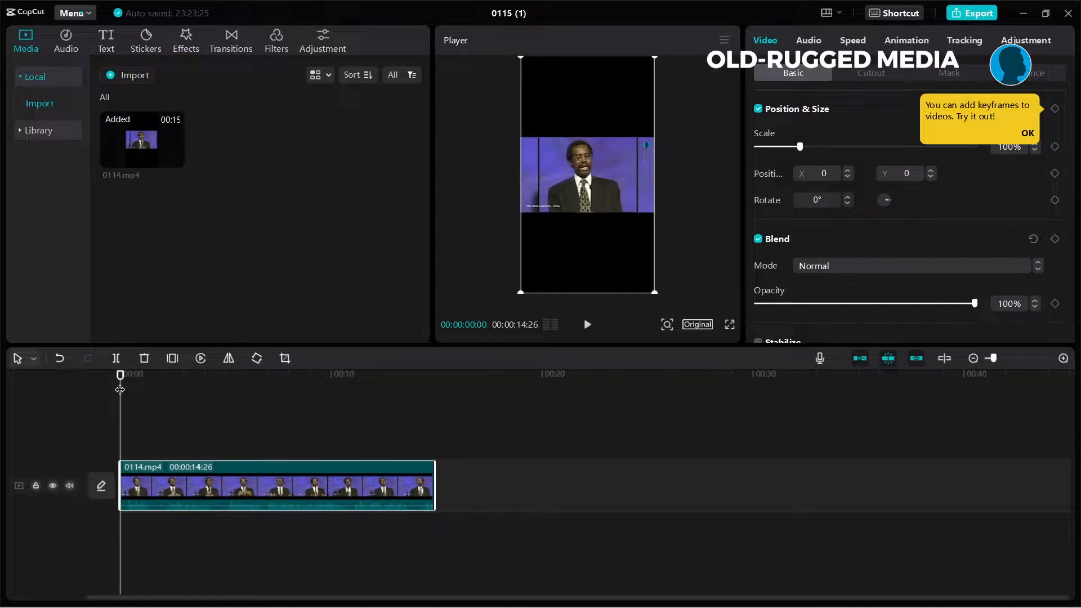
{"action": "mouse_move", "coordinate": [133, 386]}
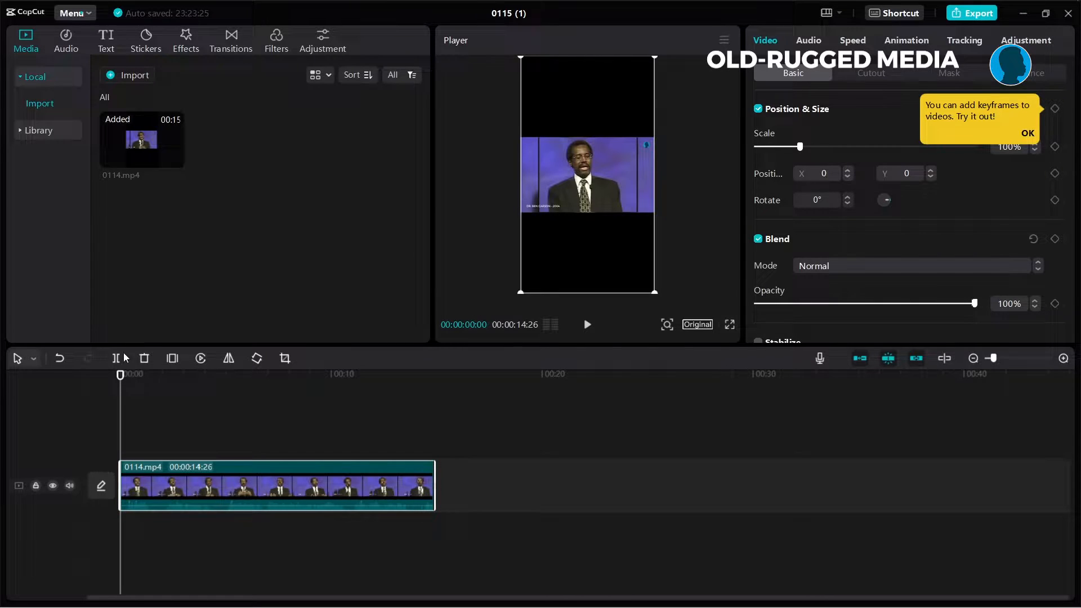
{"action": "mouse_move", "coordinate": [539, 394]}
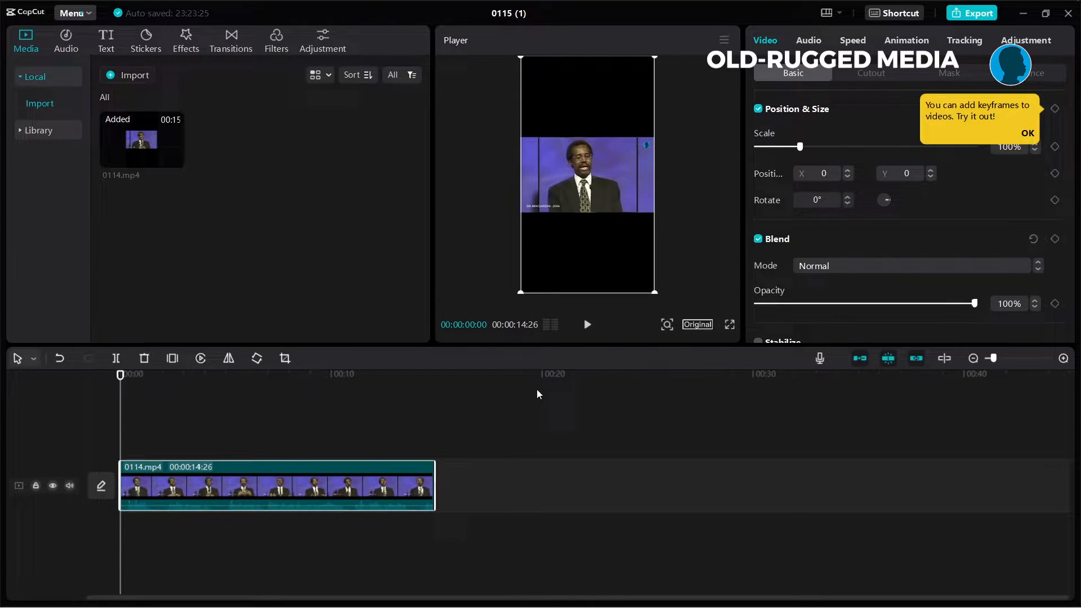
{"action": "mouse_move", "coordinate": [657, 370]}
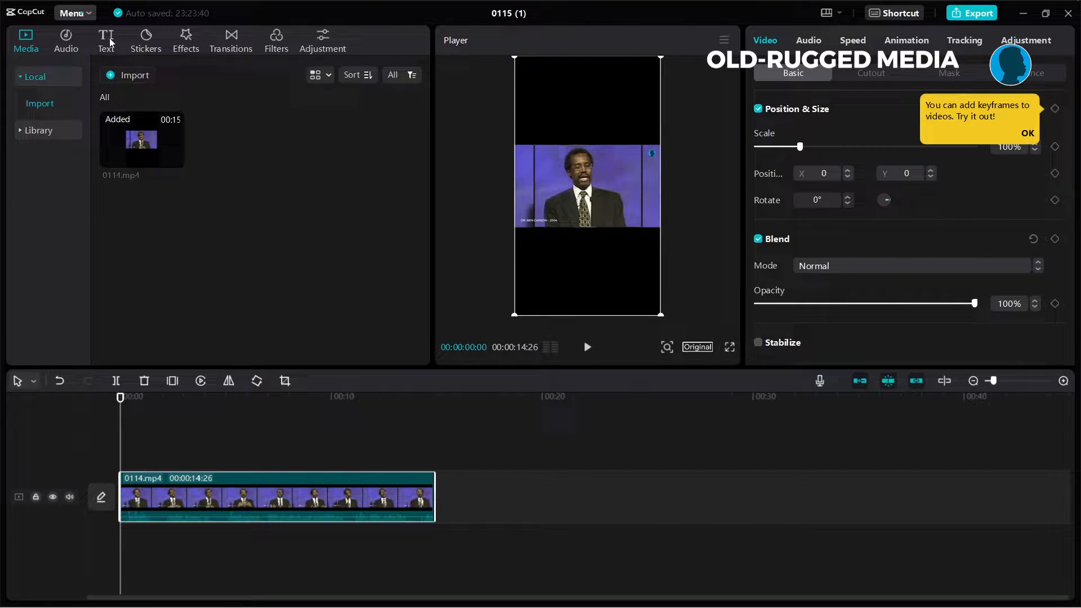
Choose English as the spoken language in the Auto captions tool
{"action": "left_click", "coordinate": [106, 41]}
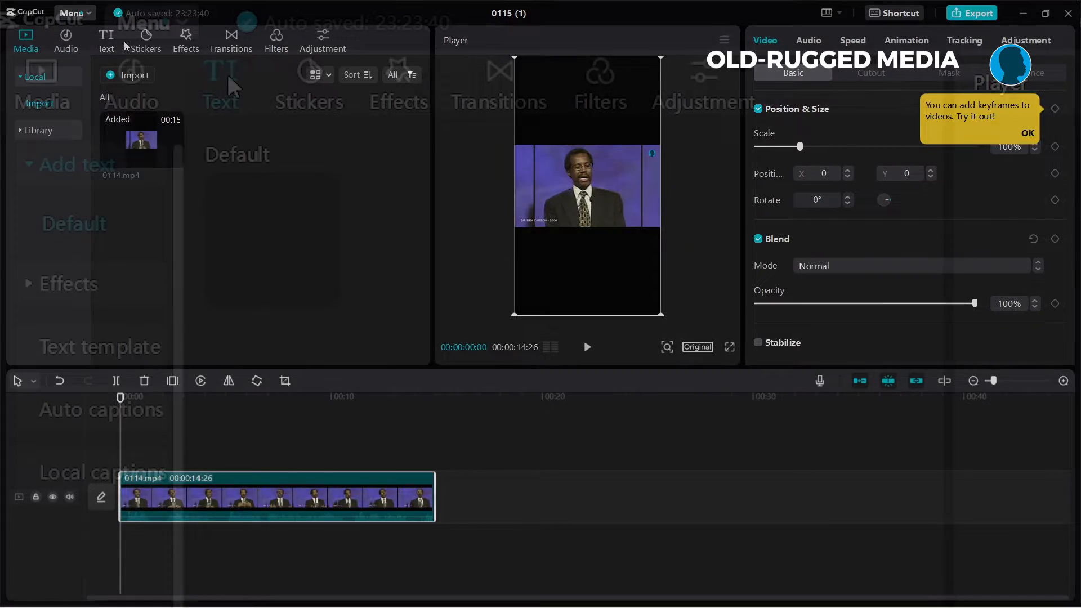
{"action": "left_click", "coordinate": [106, 40]}
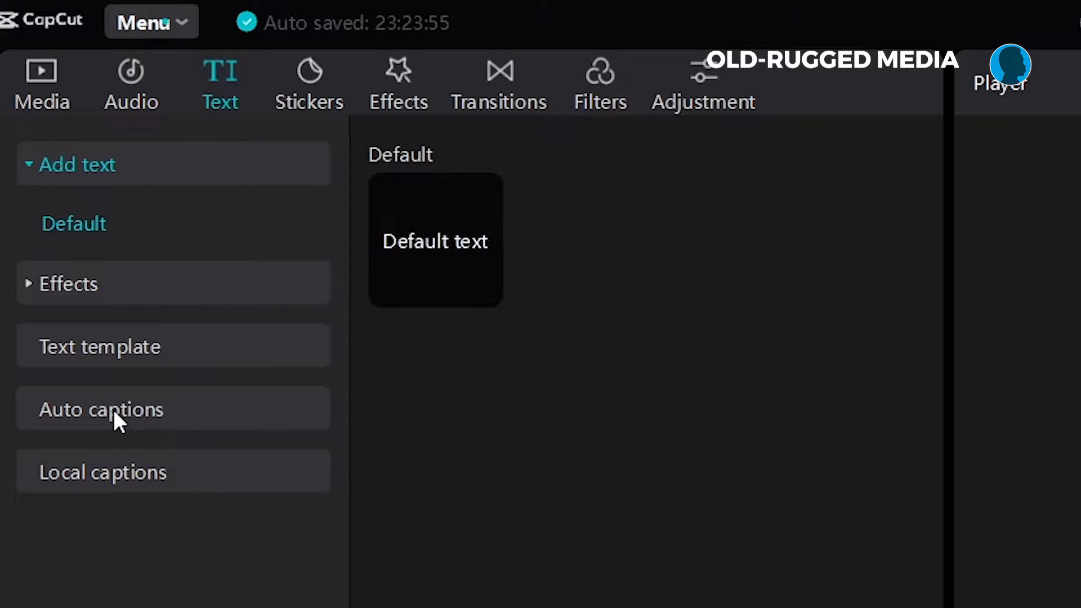
{"action": "left_click", "coordinate": [101, 409]}
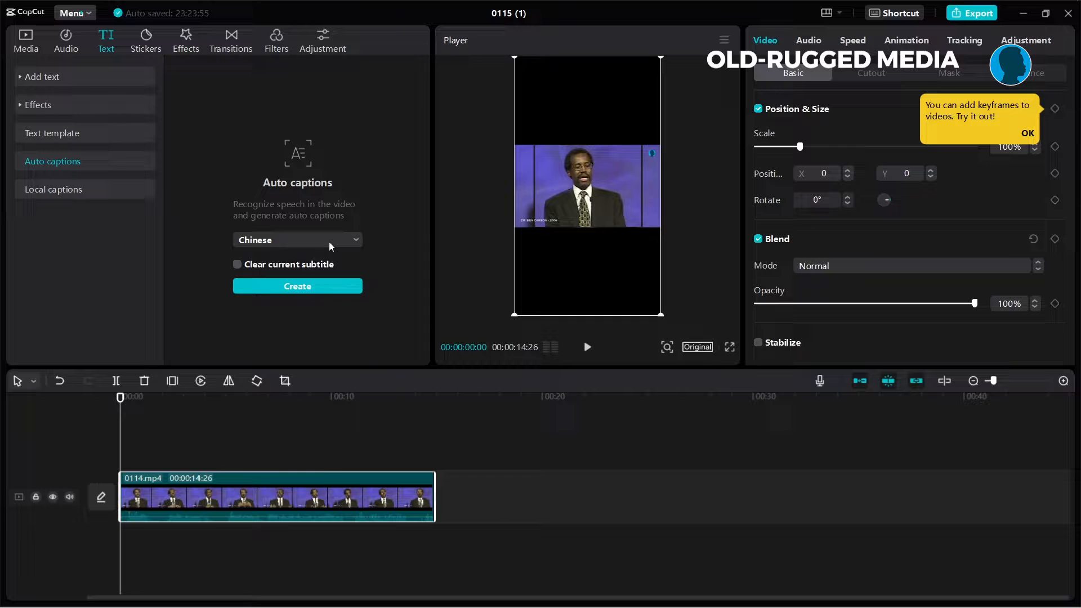
{"action": "left_click", "coordinate": [296, 240]}
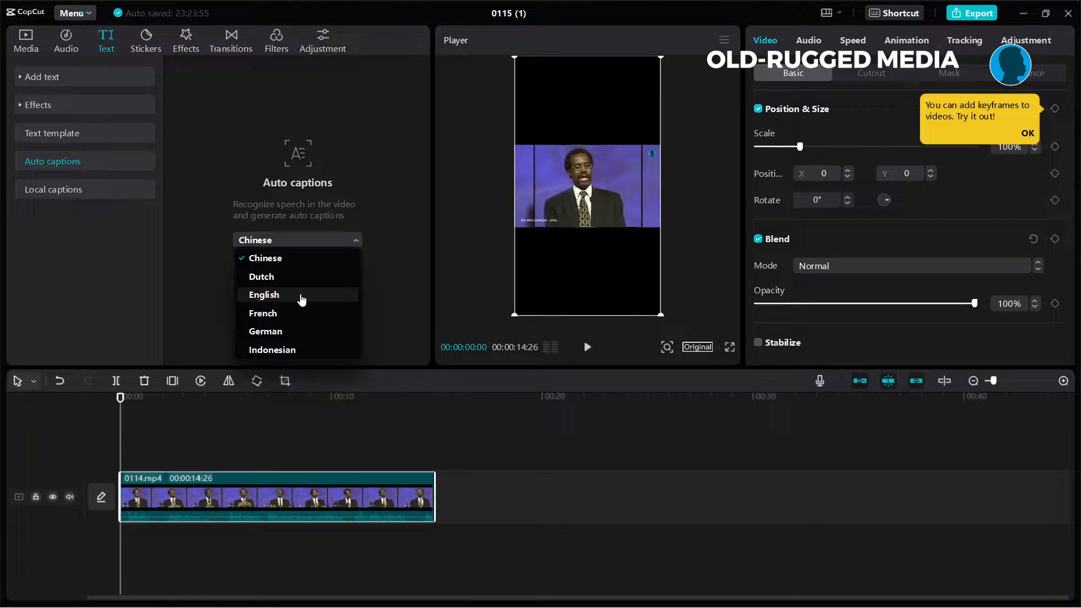
{"action": "scroll", "scroll_direction": "down", "scroll_amount": 3}
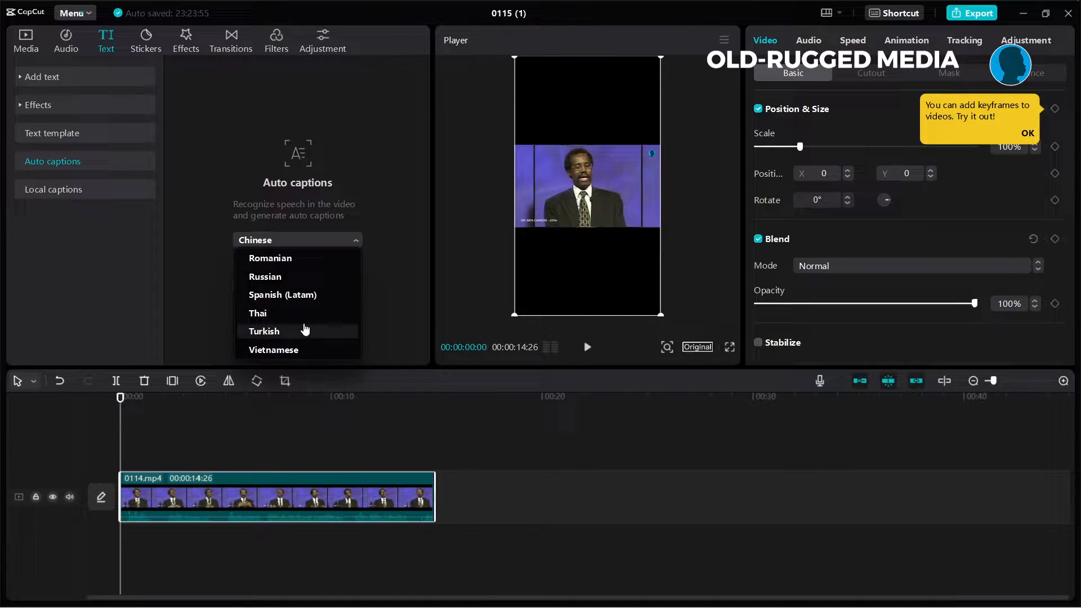
{"action": "scroll", "scroll_direction": "up", "scroll_amount": 3}
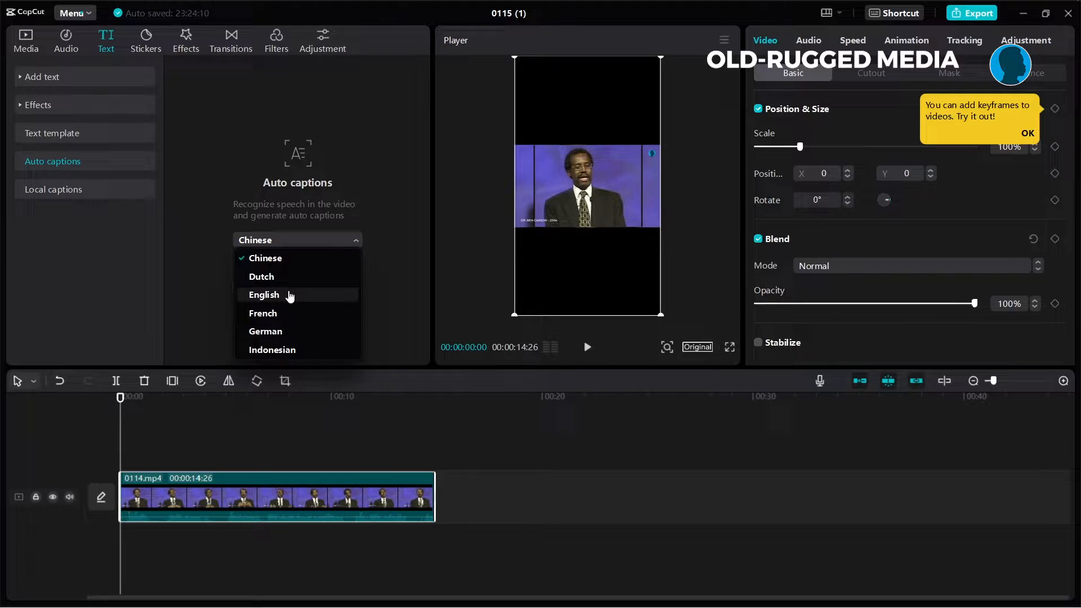
{"action": "left_click", "coordinate": [264, 294]}
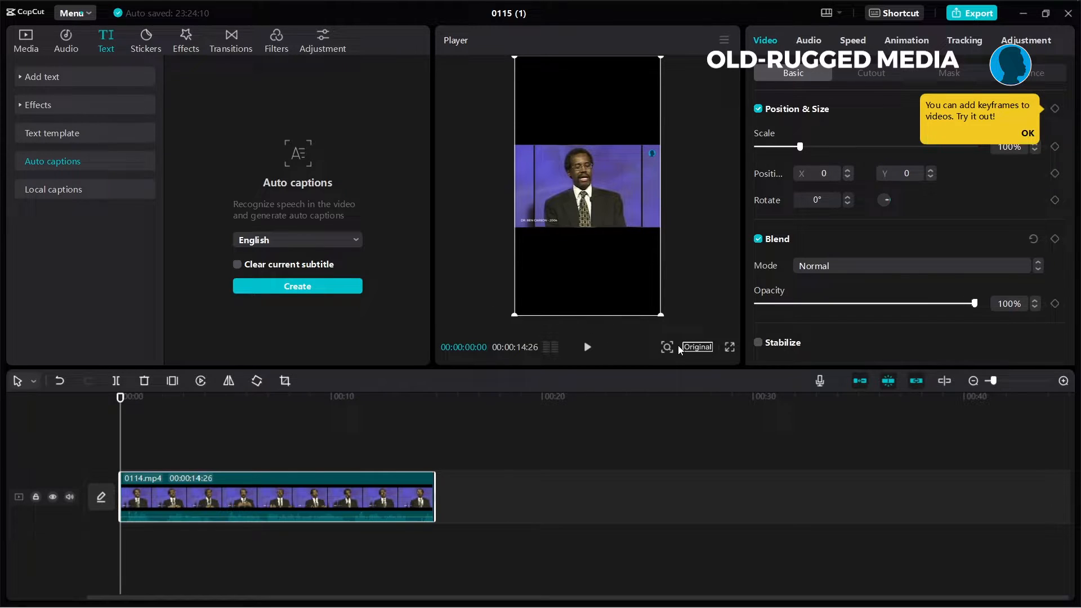
Try a 4:3 canvas, then set the canvas ratio to vertical 9:16
{"action": "left_click", "coordinate": [696, 347]}
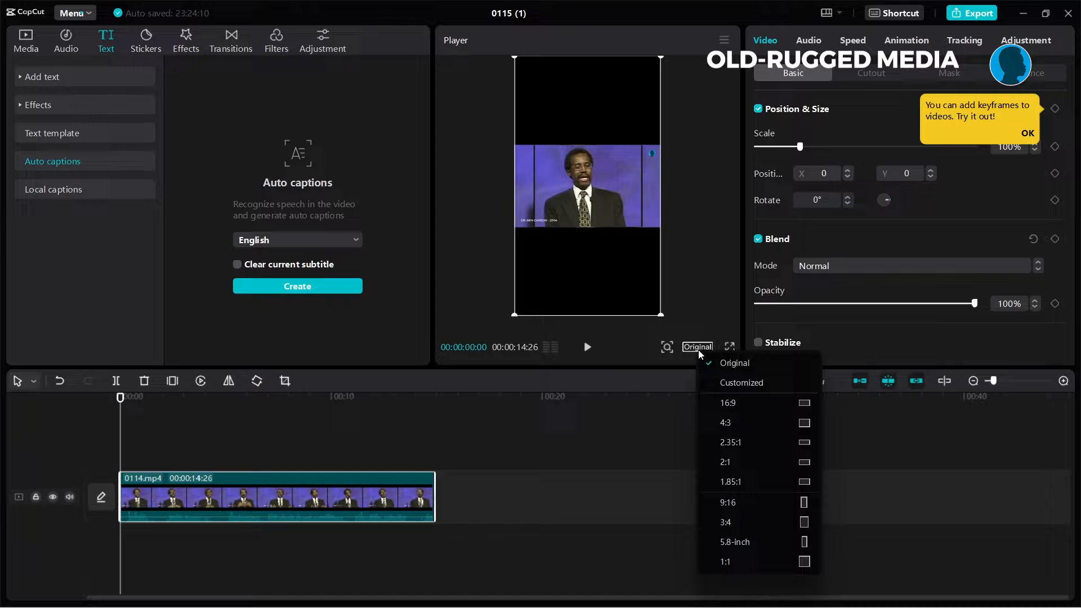
{"action": "mouse_move", "coordinate": [741, 428]}
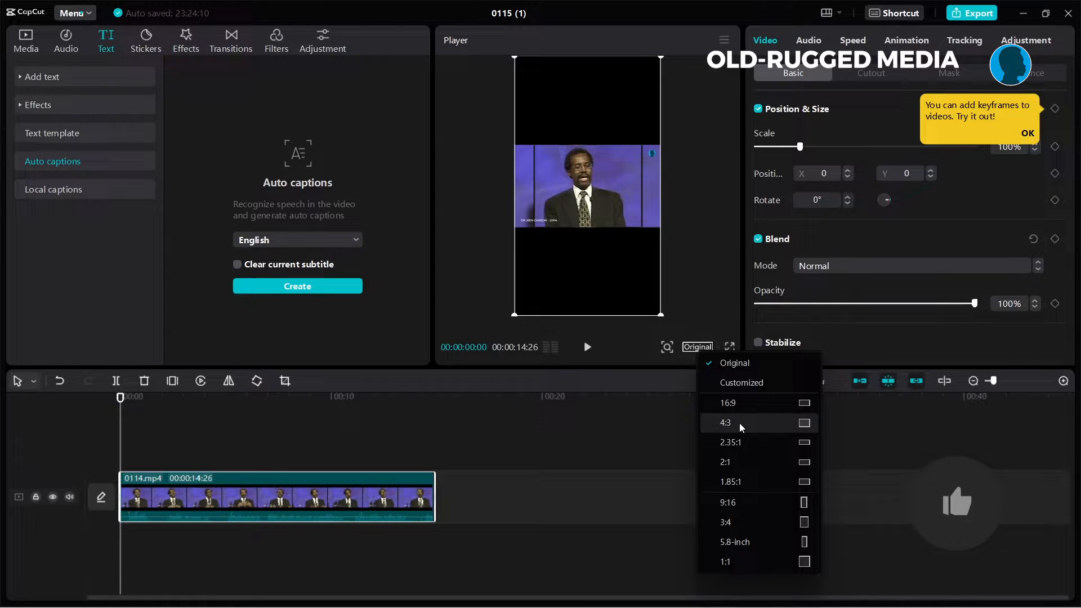
{"action": "left_click", "coordinate": [725, 423]}
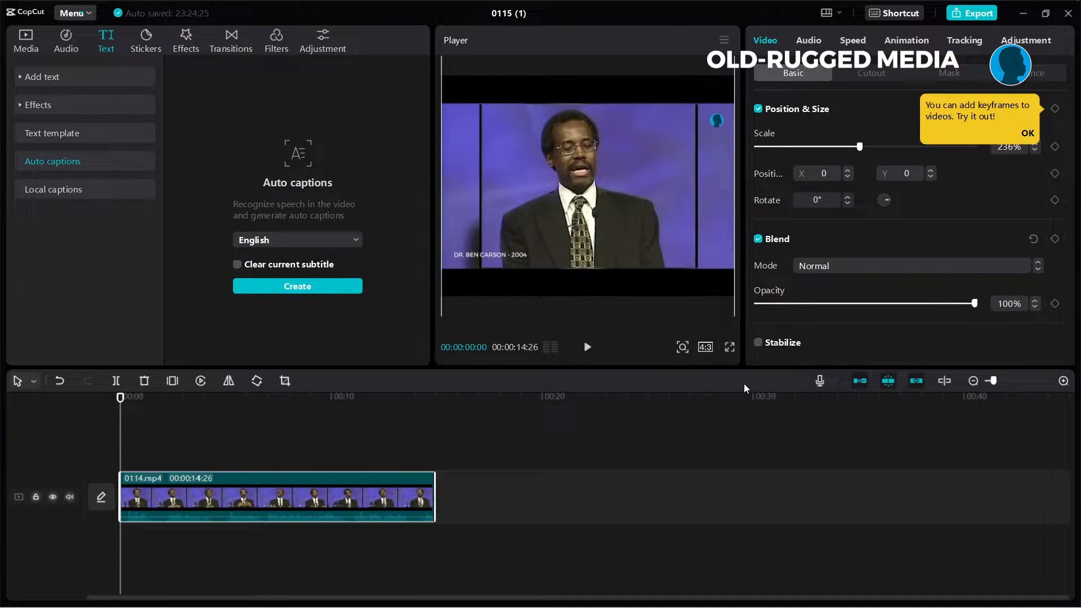
{"action": "left_click", "coordinate": [705, 347]}
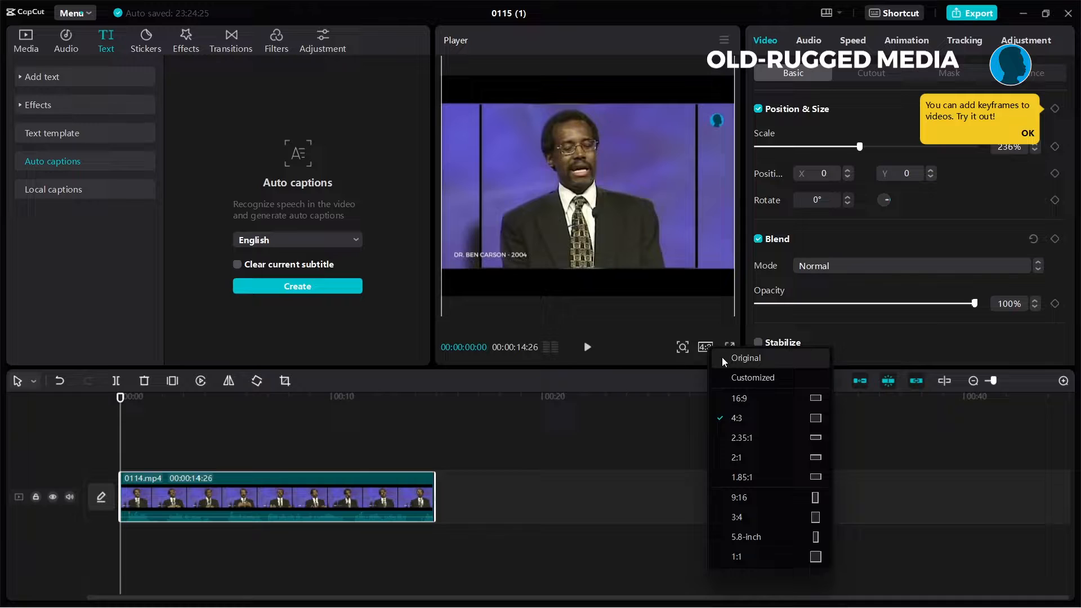
{"action": "mouse_move", "coordinate": [628, 223]}
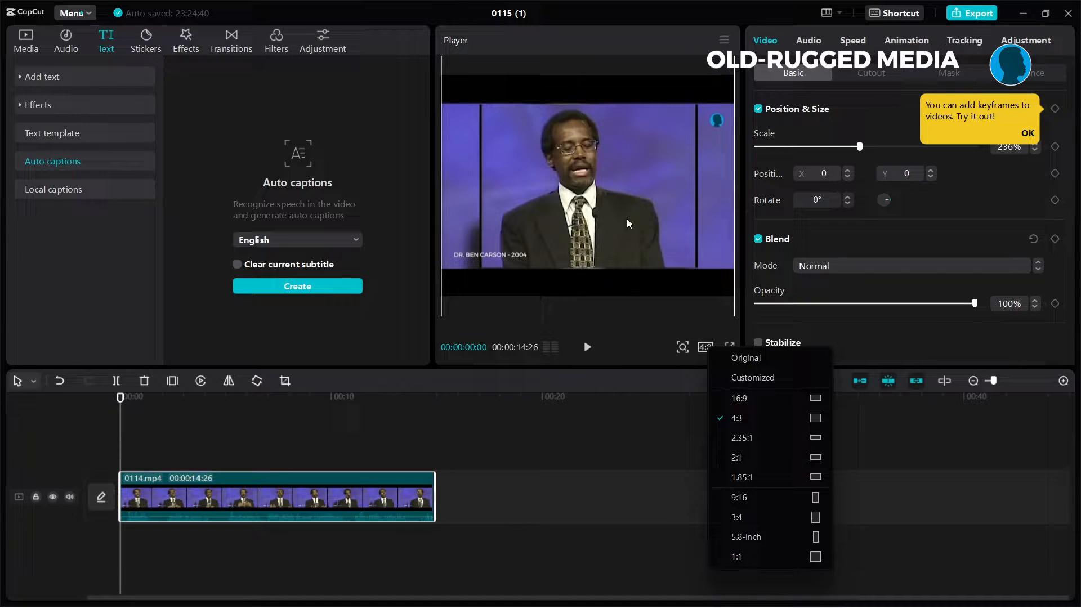
{"action": "mouse_move", "coordinate": [558, 233]}
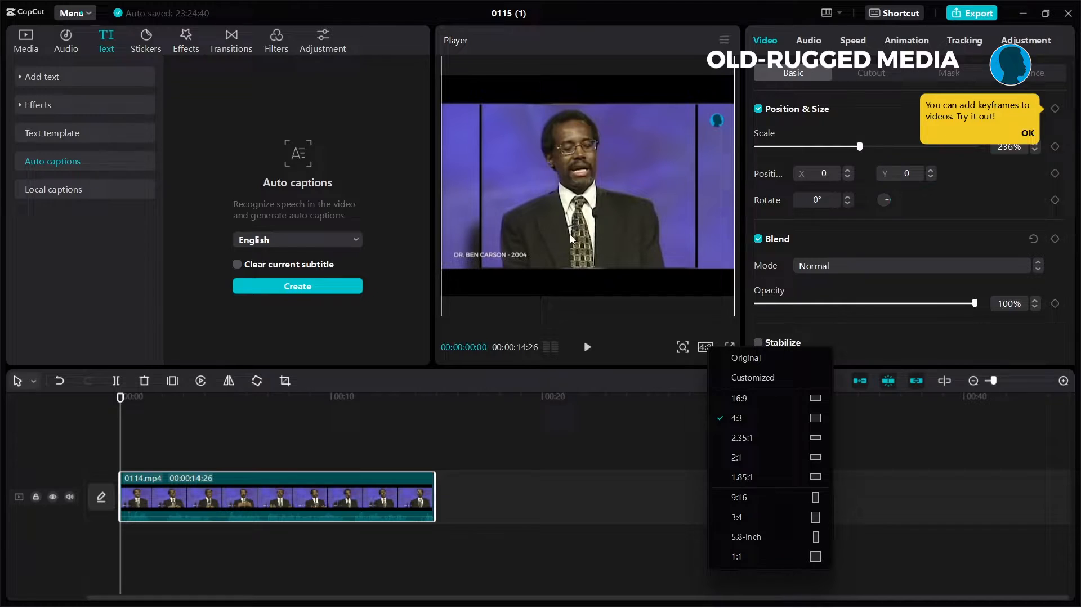
{"action": "mouse_move", "coordinate": [754, 377]}
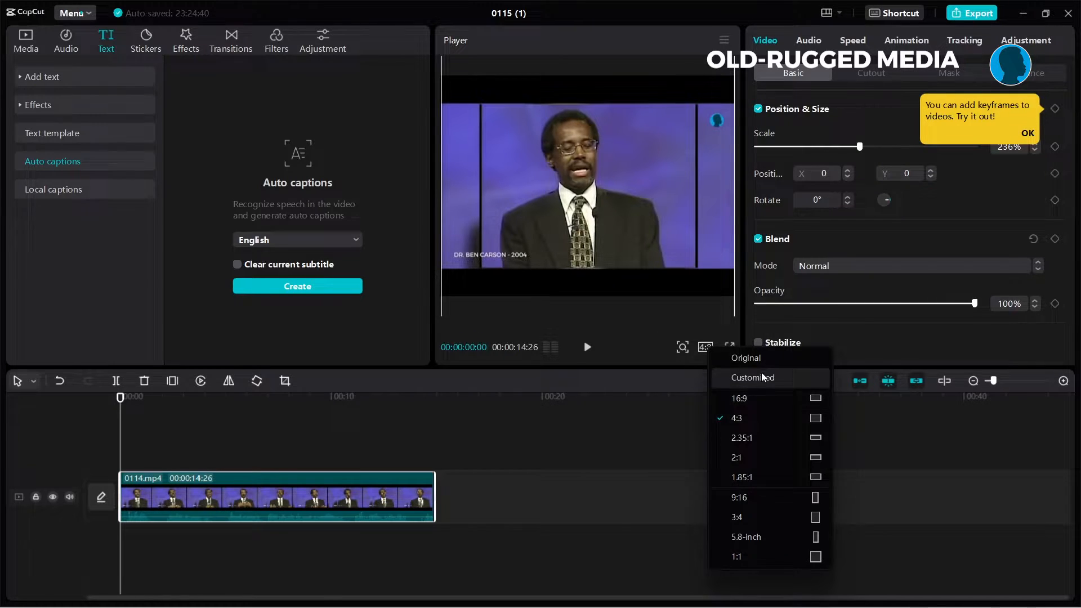
{"action": "mouse_move", "coordinate": [758, 547]}
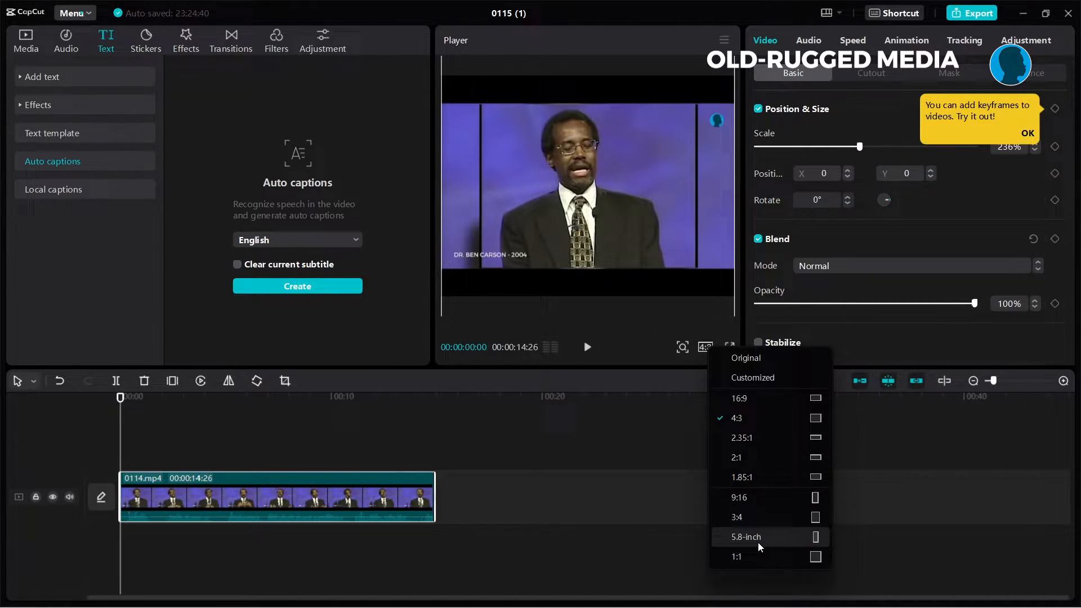
{"action": "mouse_move", "coordinate": [764, 498]}
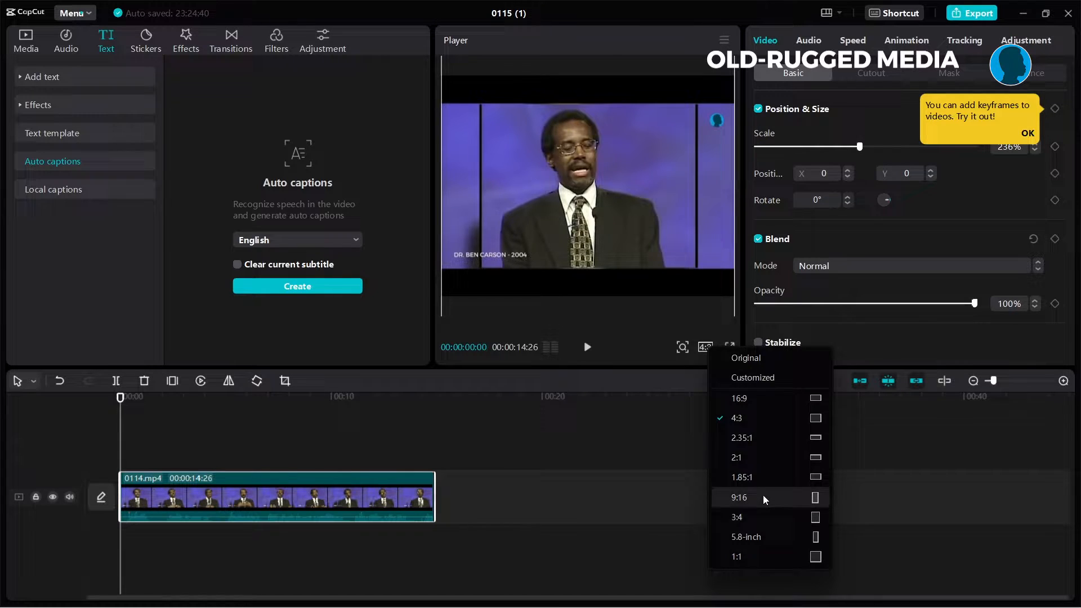
{"action": "left_click", "coordinate": [739, 498]}
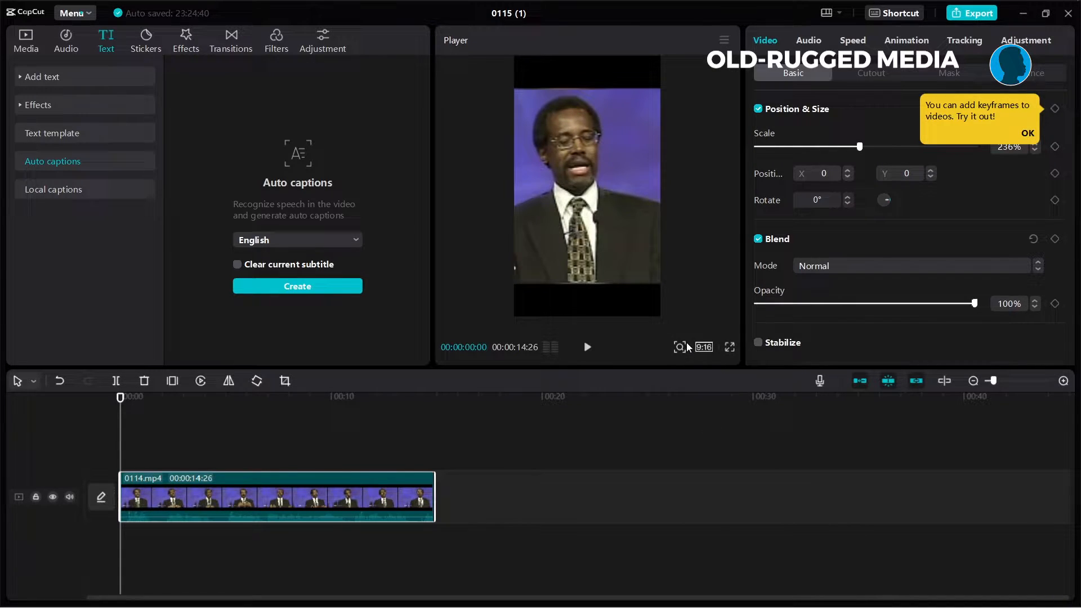
{"action": "left_click", "coordinate": [703, 347]}
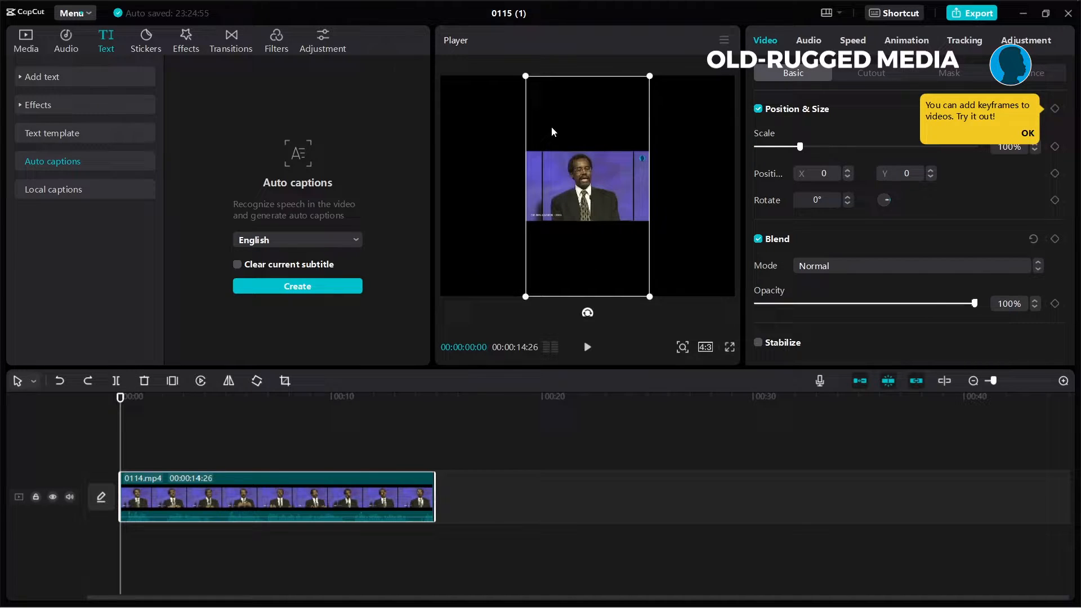
{"action": "left_click", "coordinate": [704, 347]}
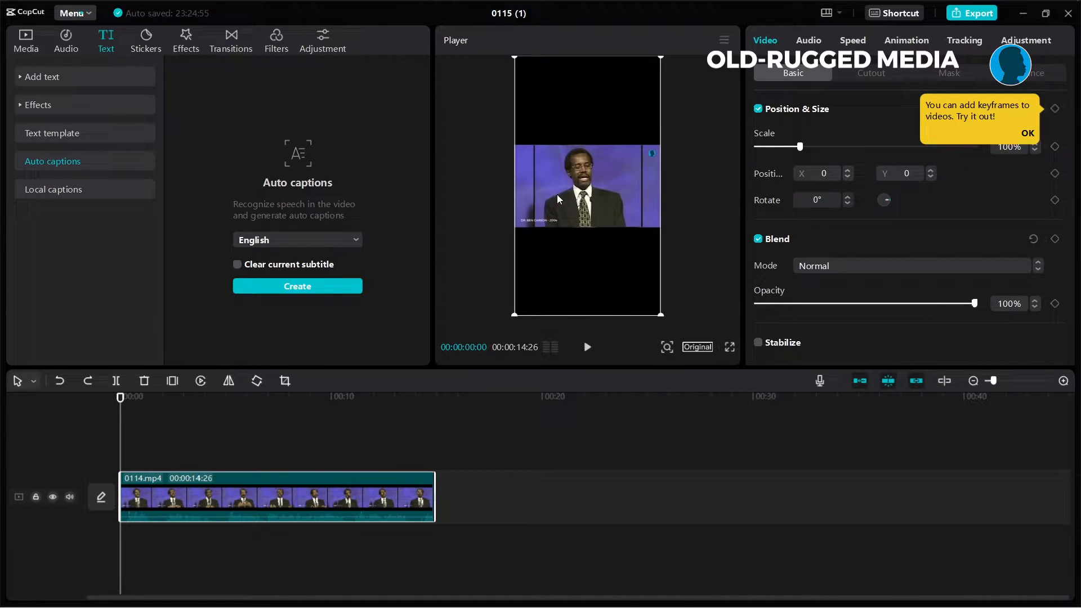
{"action": "mouse_move", "coordinate": [641, 67]}
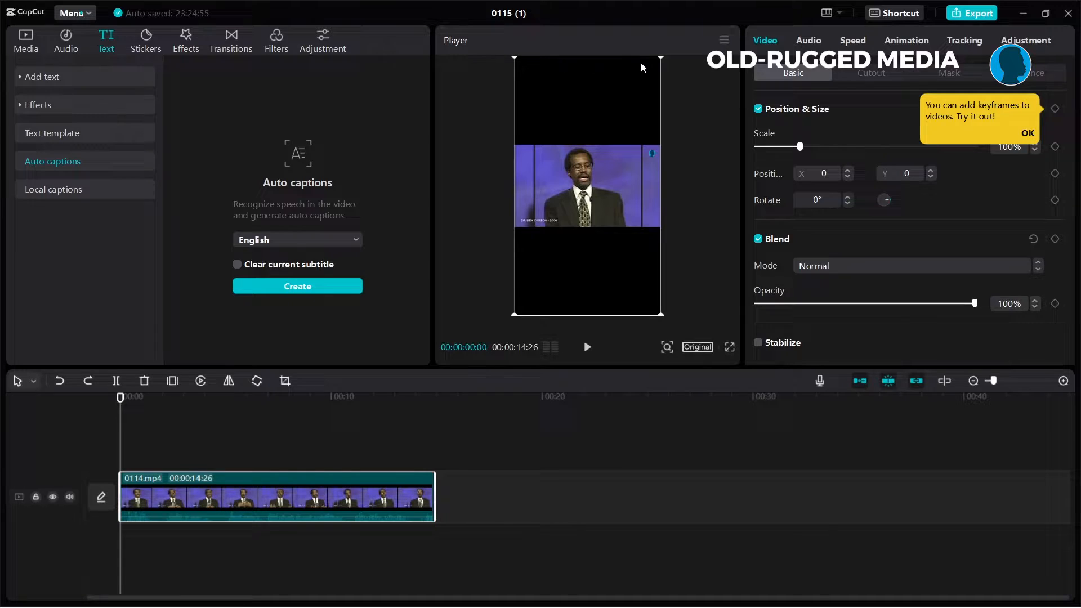
{"action": "mouse_move", "coordinate": [510, 269]}
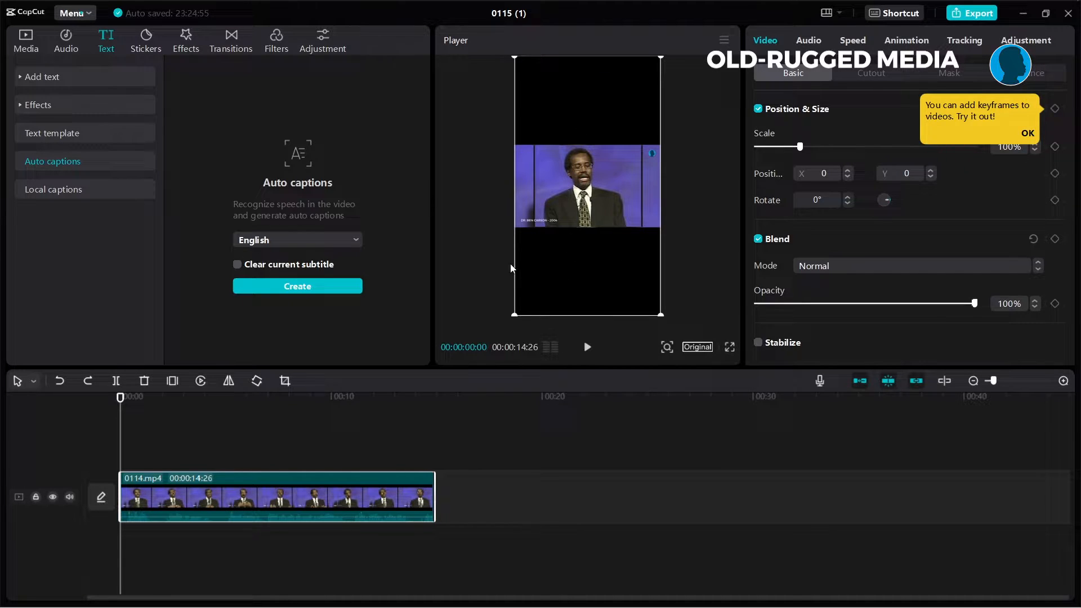
{"action": "mouse_move", "coordinate": [570, 259]}
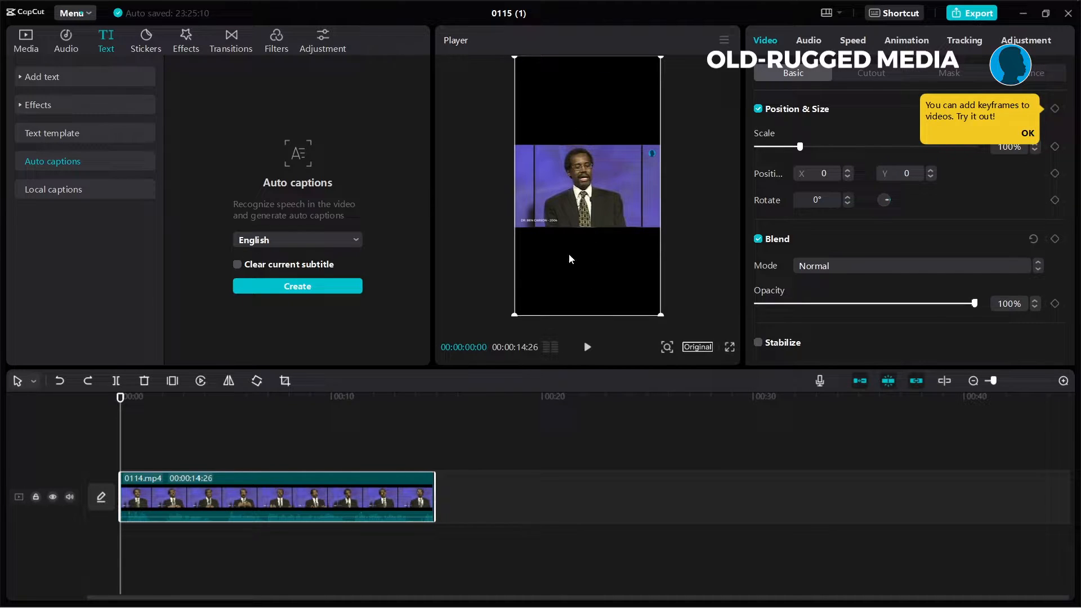
{"action": "mouse_move", "coordinate": [587, 181]}
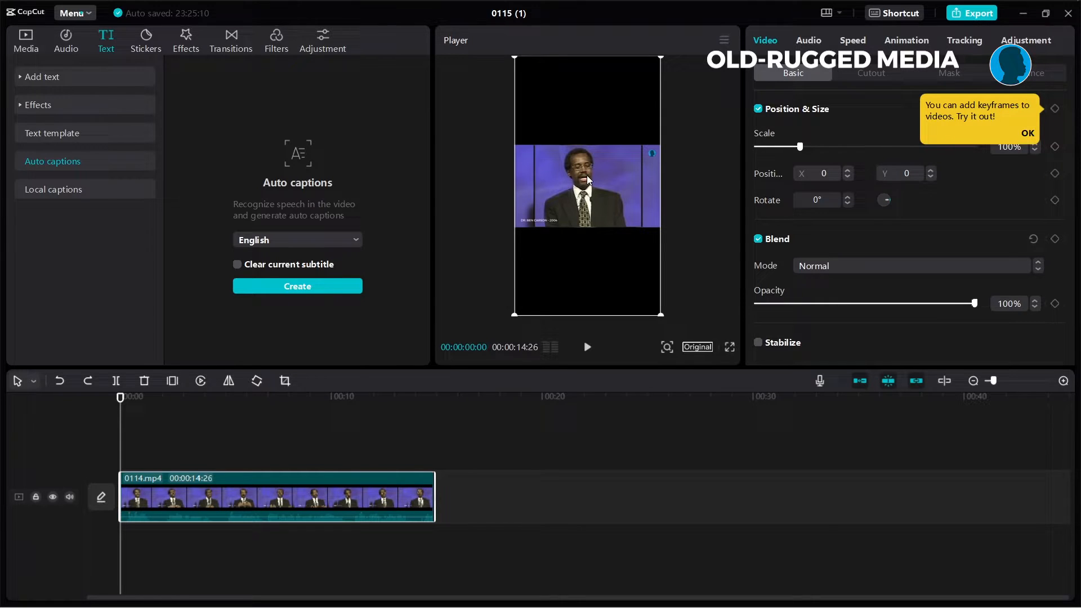
{"action": "mouse_move", "coordinate": [655, 99]}
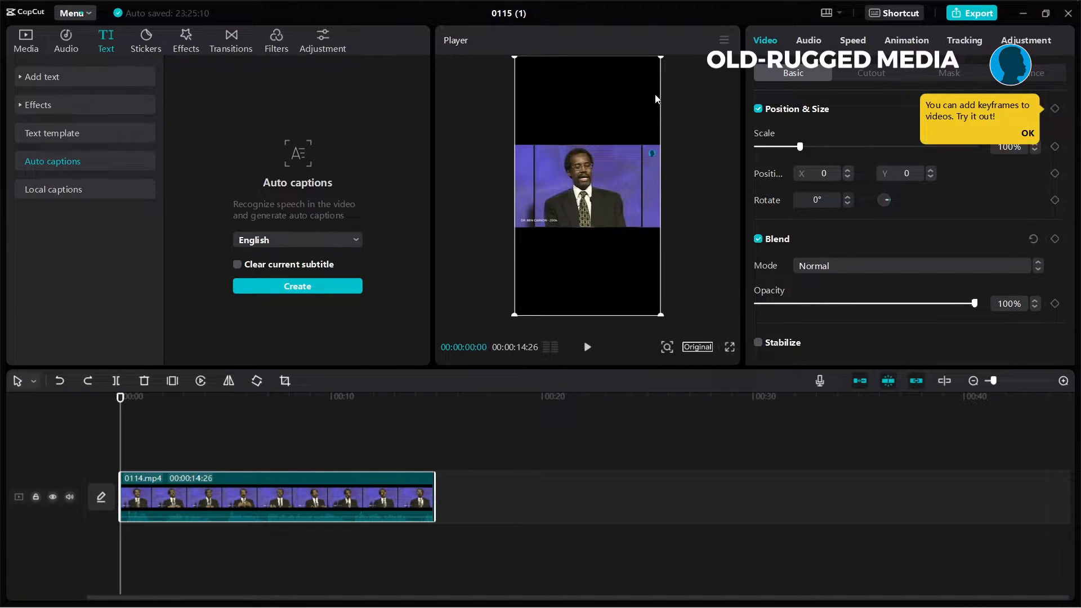
{"action": "mouse_move", "coordinate": [547, 239]}
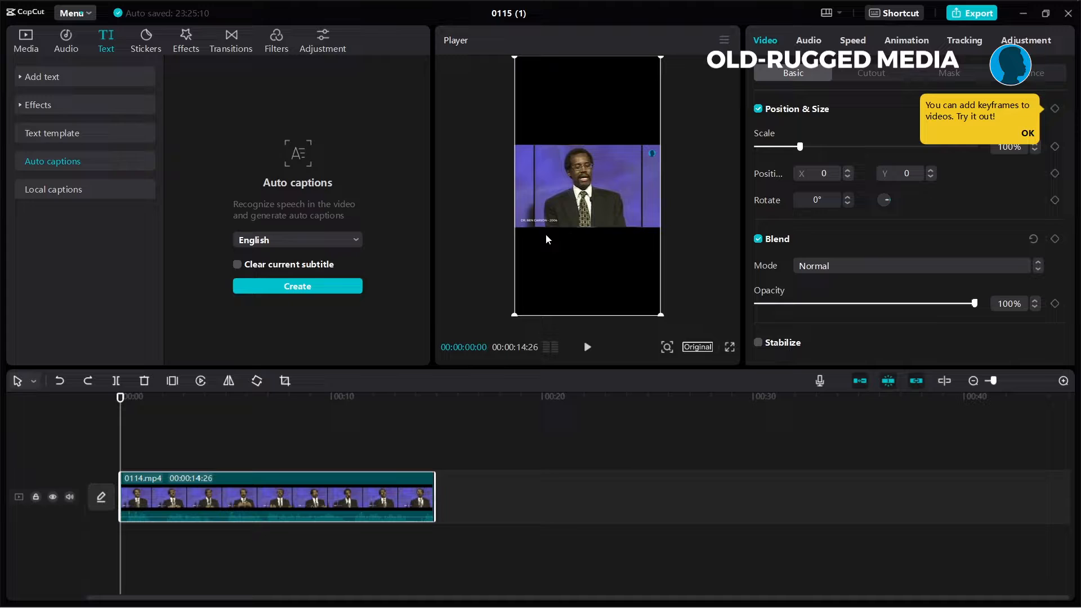
{"action": "mouse_move", "coordinate": [519, 174]}
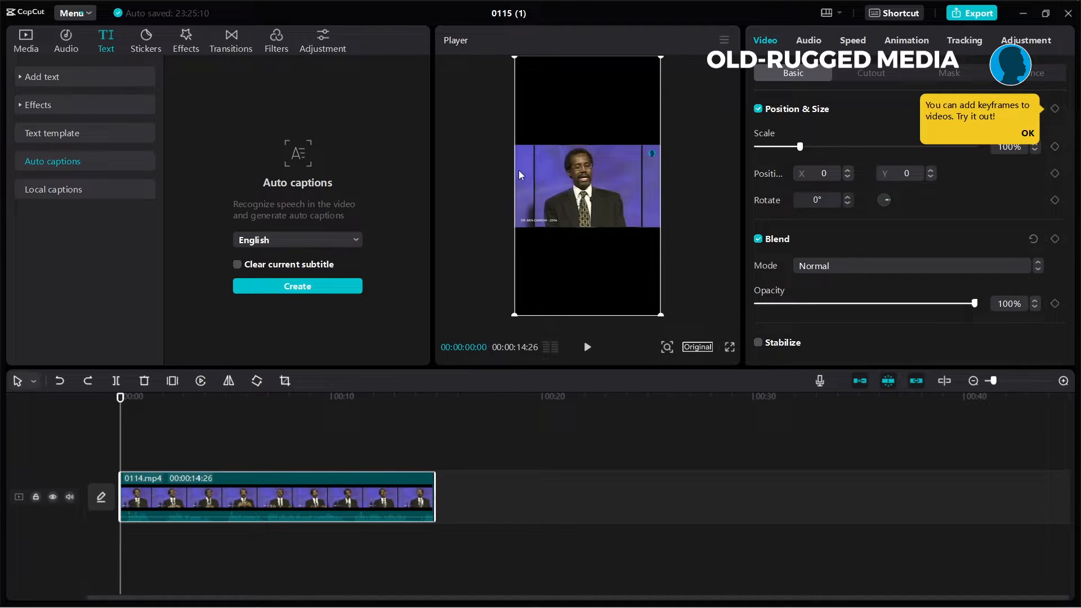
{"action": "mouse_move", "coordinate": [297, 286]}
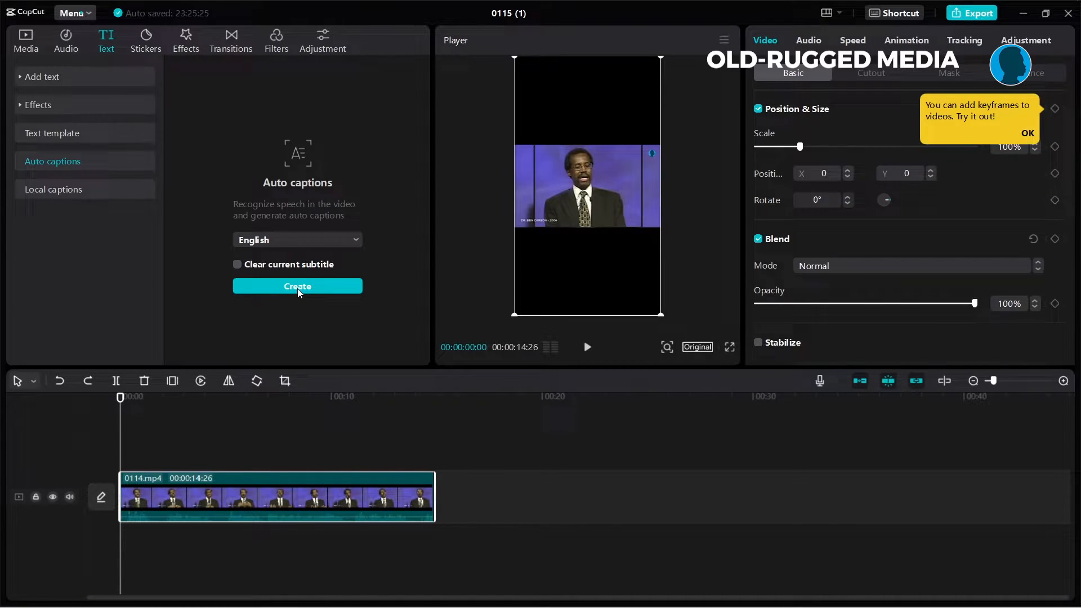
{"action": "left_click", "coordinate": [297, 285]}
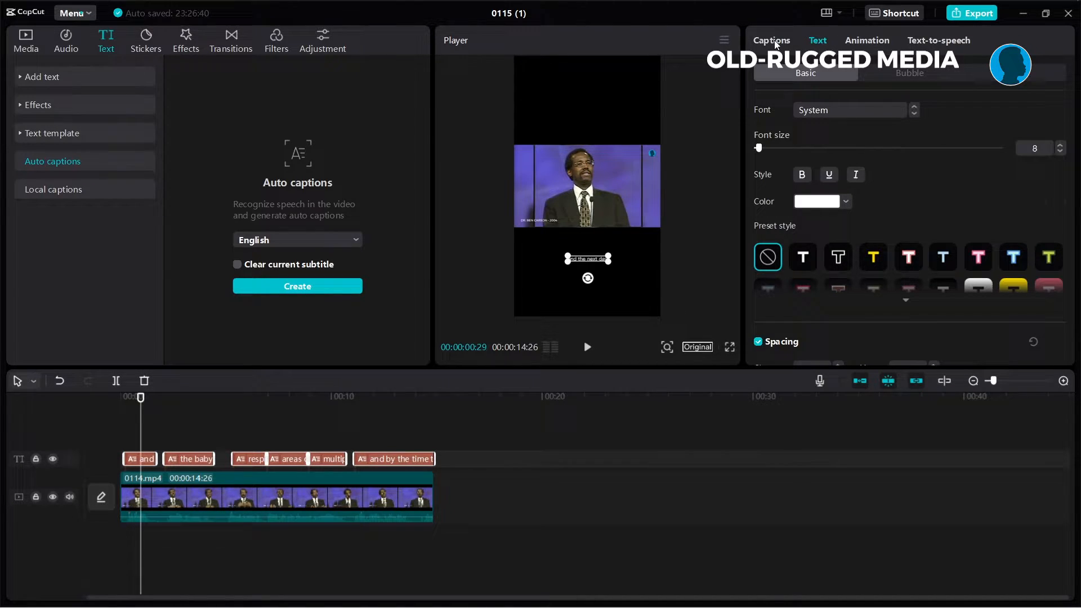
{"action": "mouse_move", "coordinate": [851, 82]}
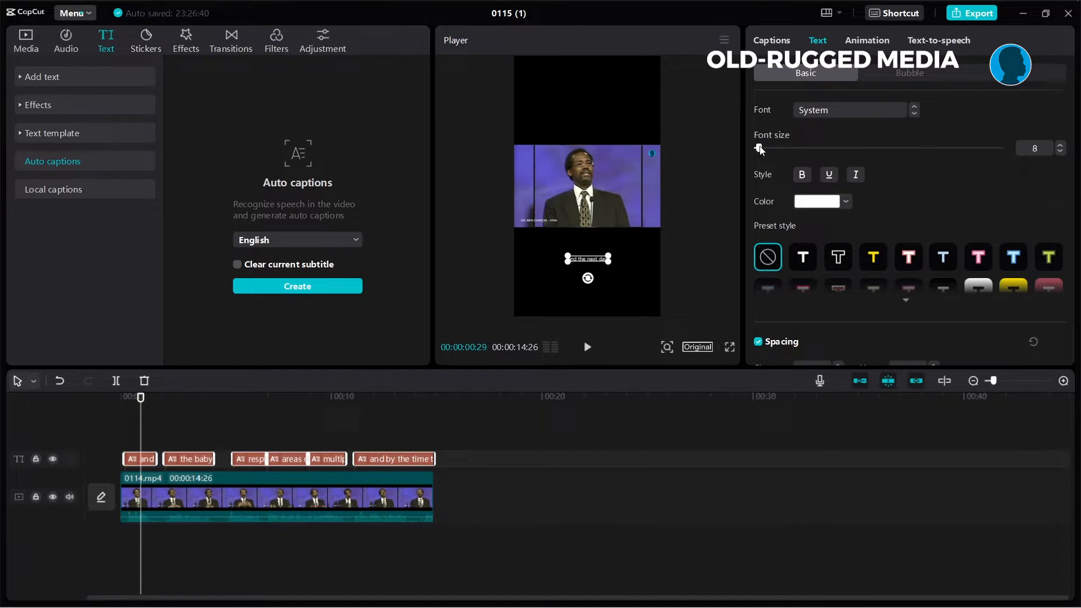
{"action": "mouse_move", "coordinate": [548, 256]}
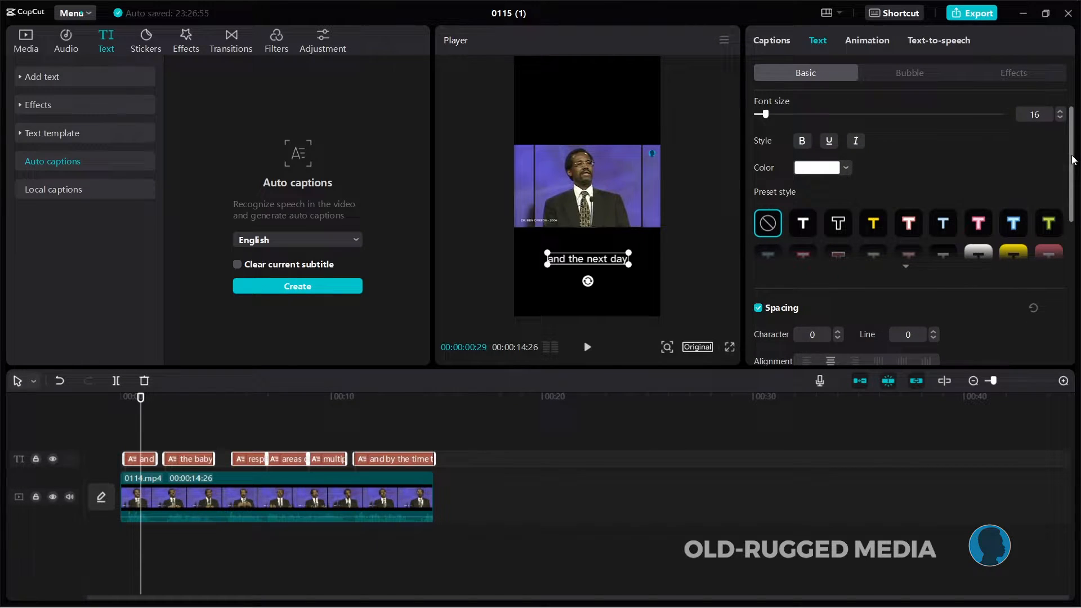
{"action": "scroll", "scroll_direction": "up", "scroll_amount": 3}
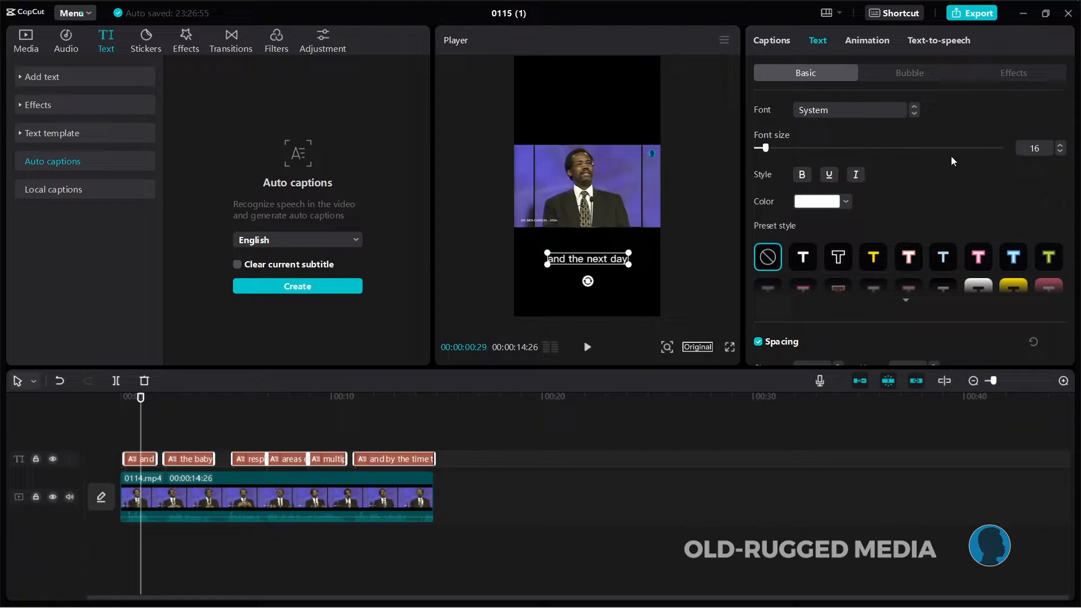
{"action": "scroll", "scroll_direction": "down", "scroll_amount": 3}
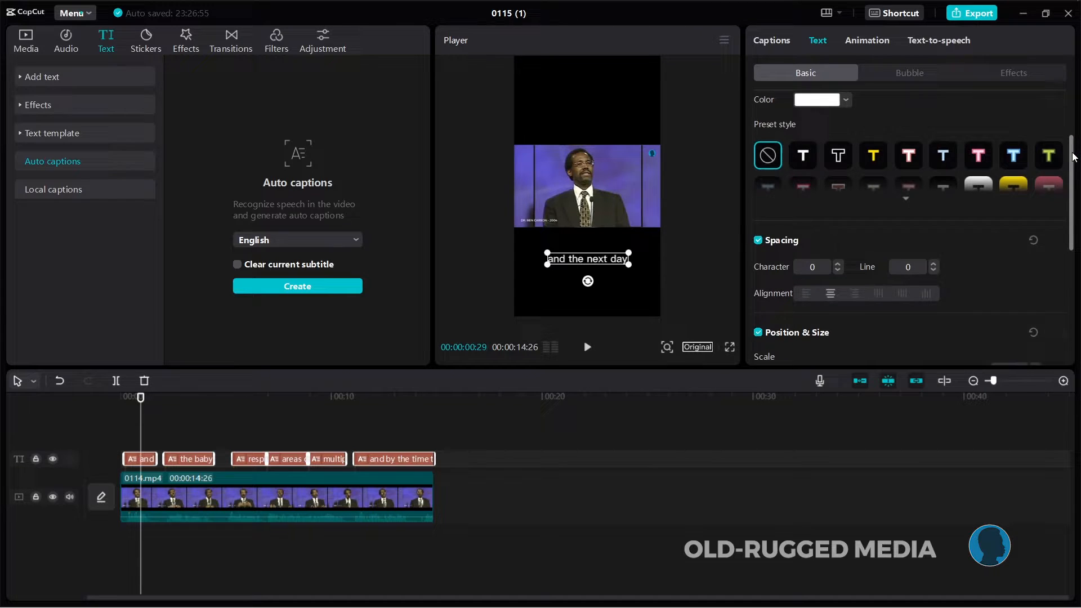
{"action": "scroll", "scroll_direction": "down", "scroll_amount": 3}
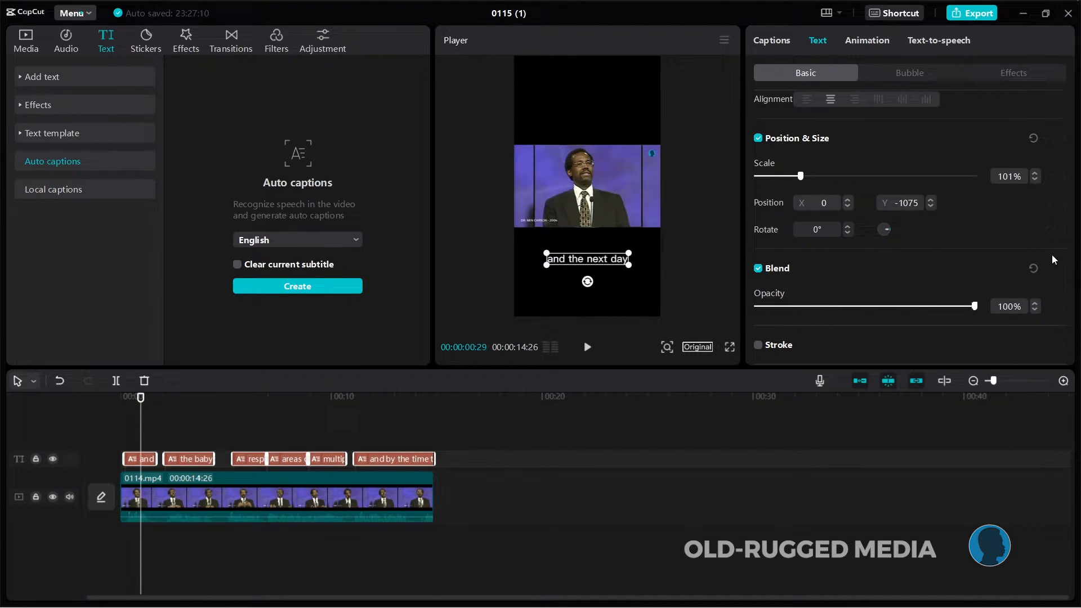
{"action": "scroll", "scroll_direction": "down", "scroll_amount": 3}
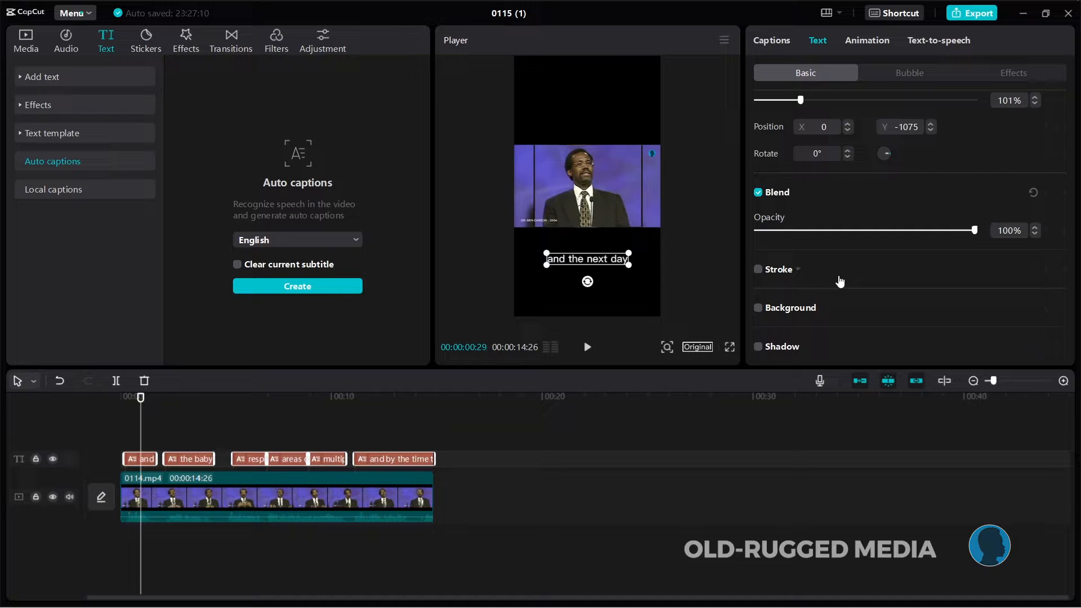
{"action": "mouse_move", "coordinate": [822, 305]}
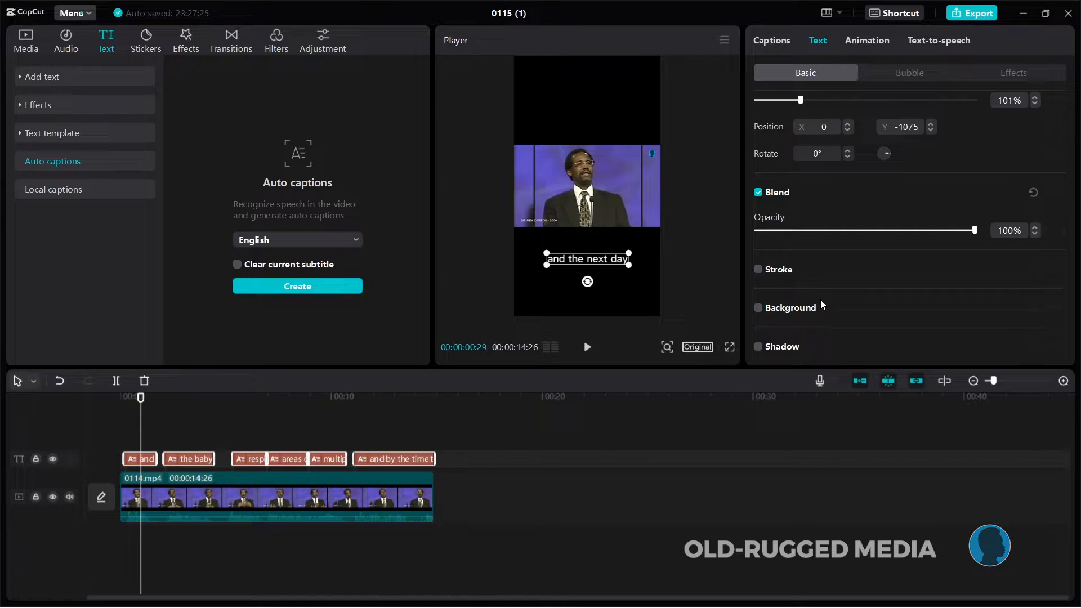
{"action": "scroll", "scroll_direction": "up", "scroll_amount": 3}
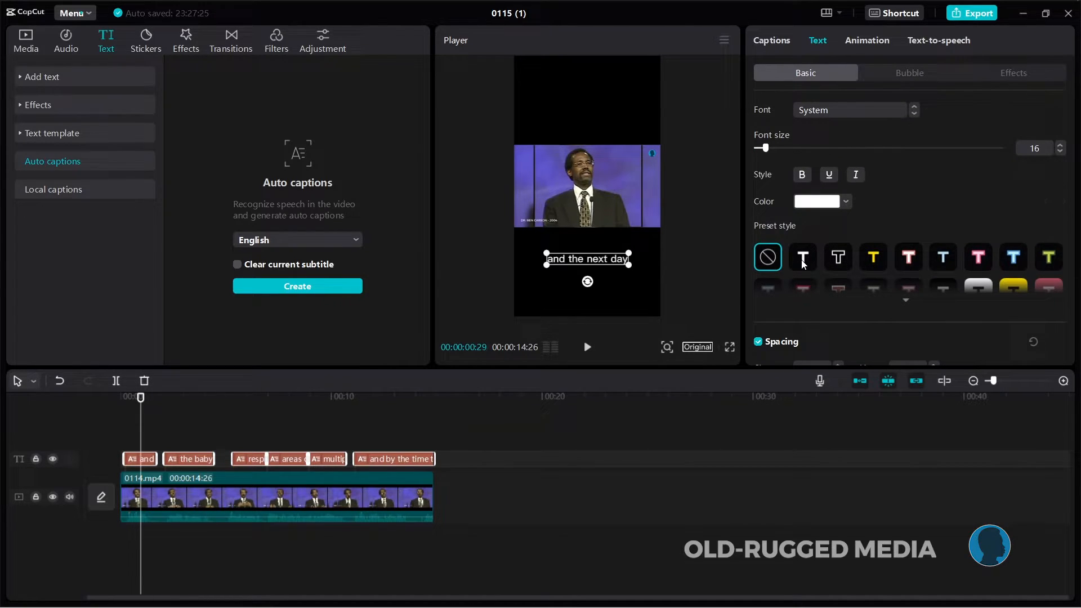
Try the plain white preset caption style, then revert to no preset
{"action": "left_click", "coordinate": [802, 257]}
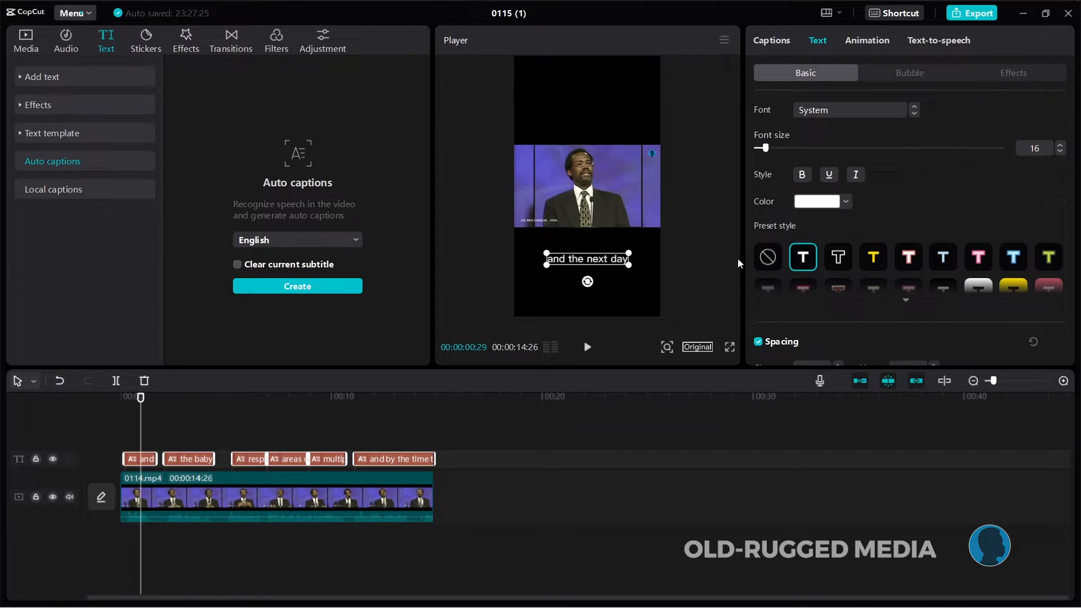
{"action": "mouse_move", "coordinate": [611, 204]}
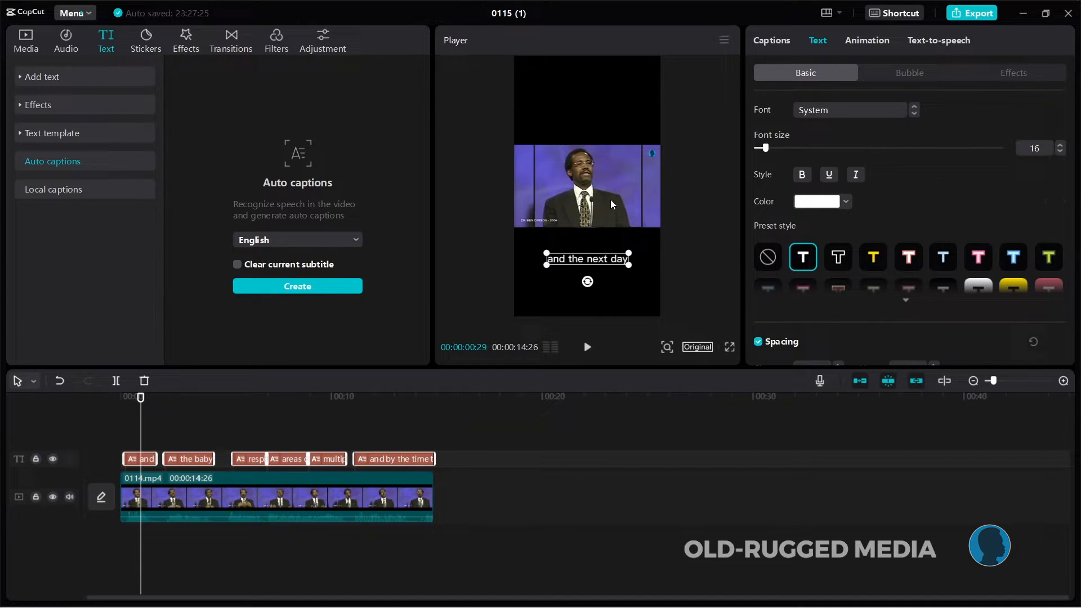
{"action": "left_click", "coordinate": [767, 257]}
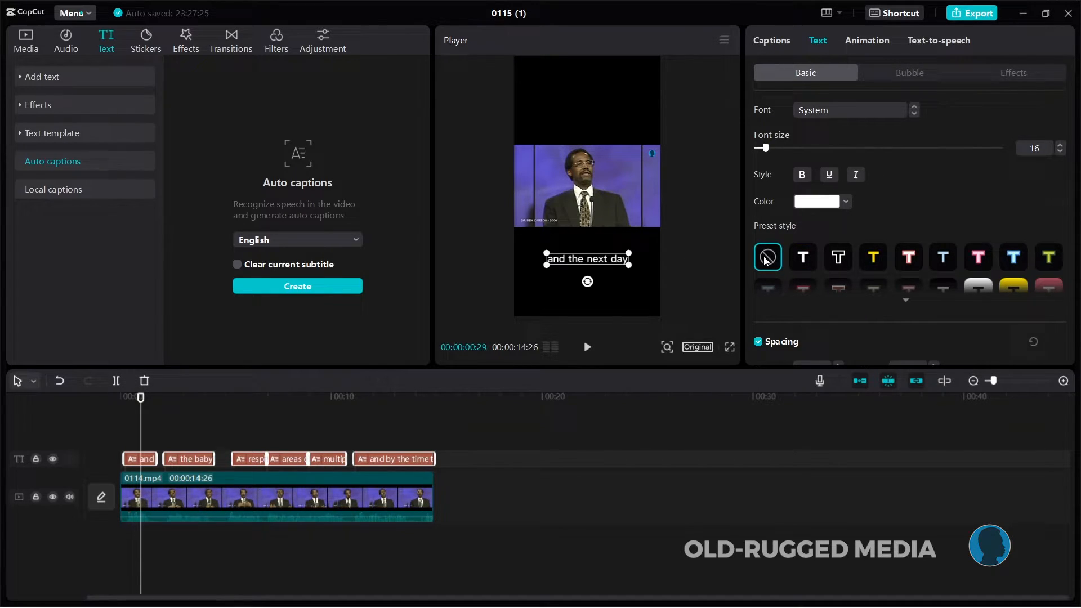
{"action": "mouse_move", "coordinate": [899, 113]}
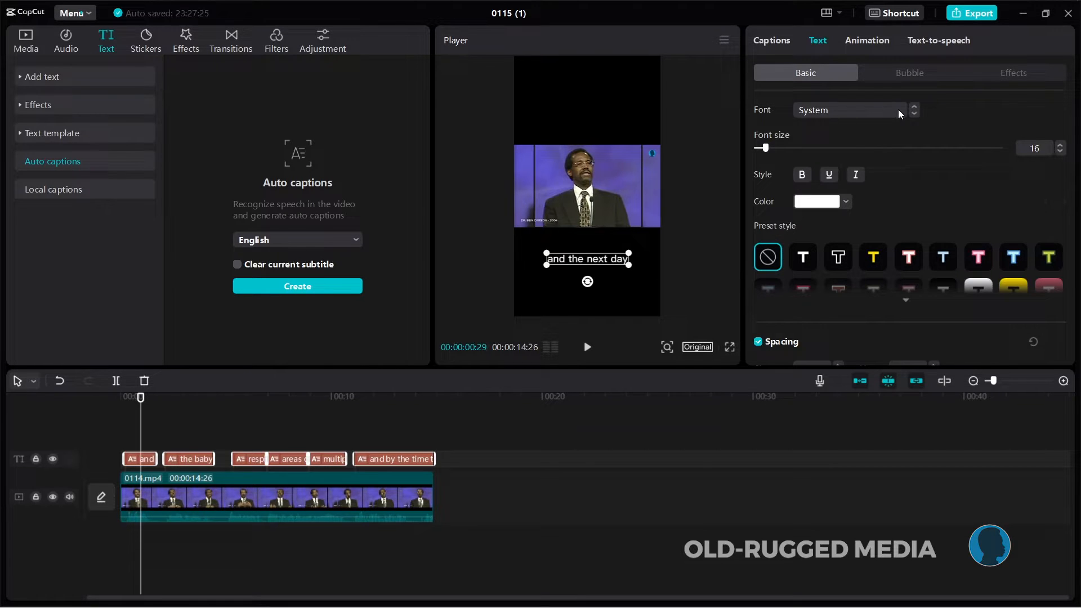
{"action": "mouse_move", "coordinate": [740, 108]}
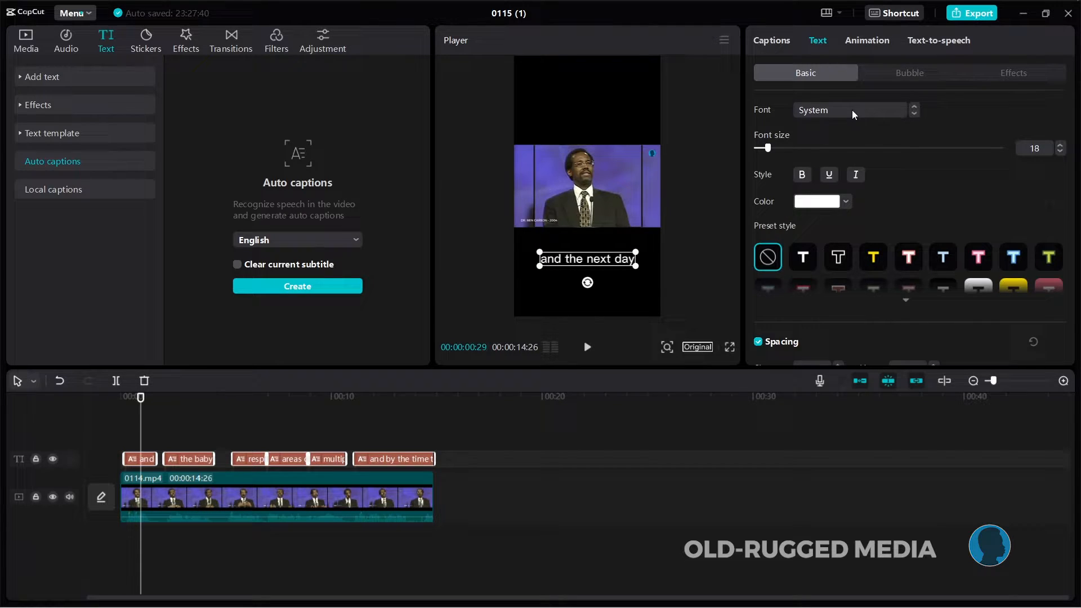
Apply the Flexible font so captions show as bold uppercase text
{"action": "left_click", "coordinate": [849, 110]}
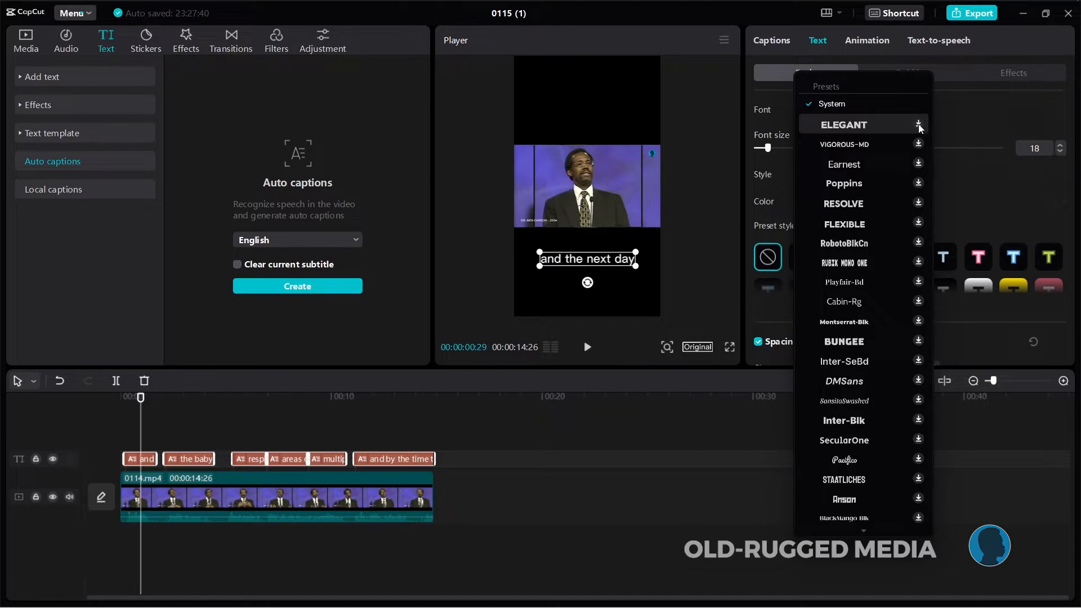
{"action": "mouse_move", "coordinate": [843, 144]}
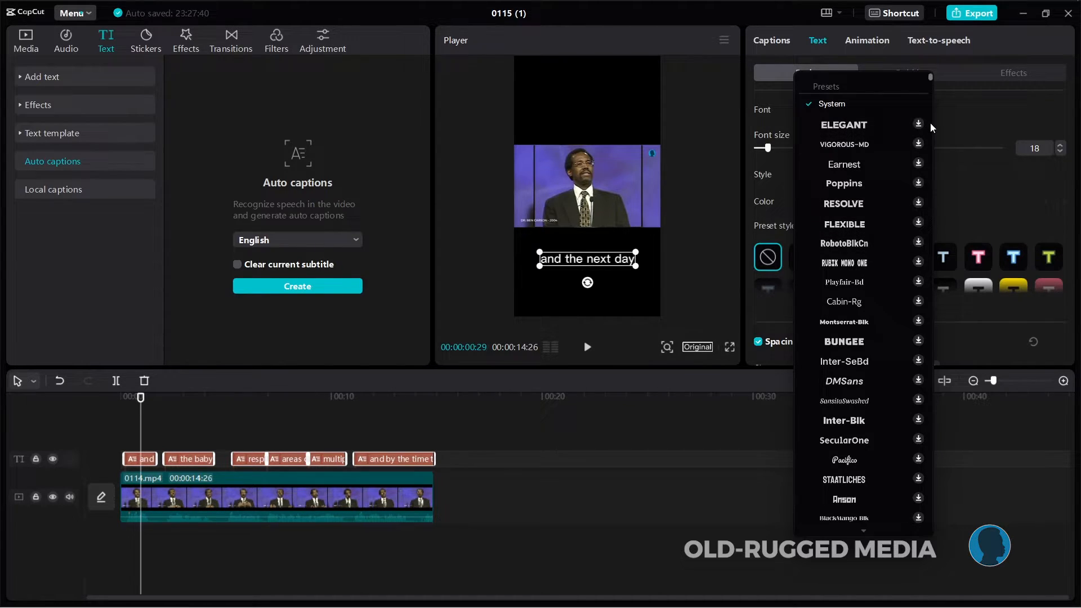
{"action": "scroll", "scroll_direction": "down", "scroll_amount": 3}
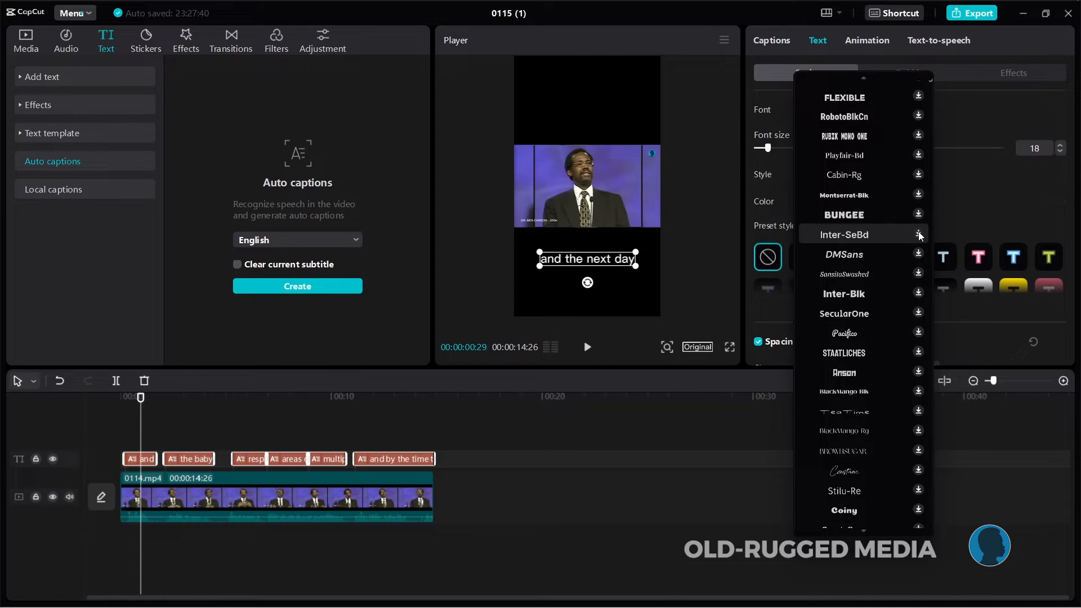
{"action": "scroll", "scroll_direction": "down", "scroll_amount": 3}
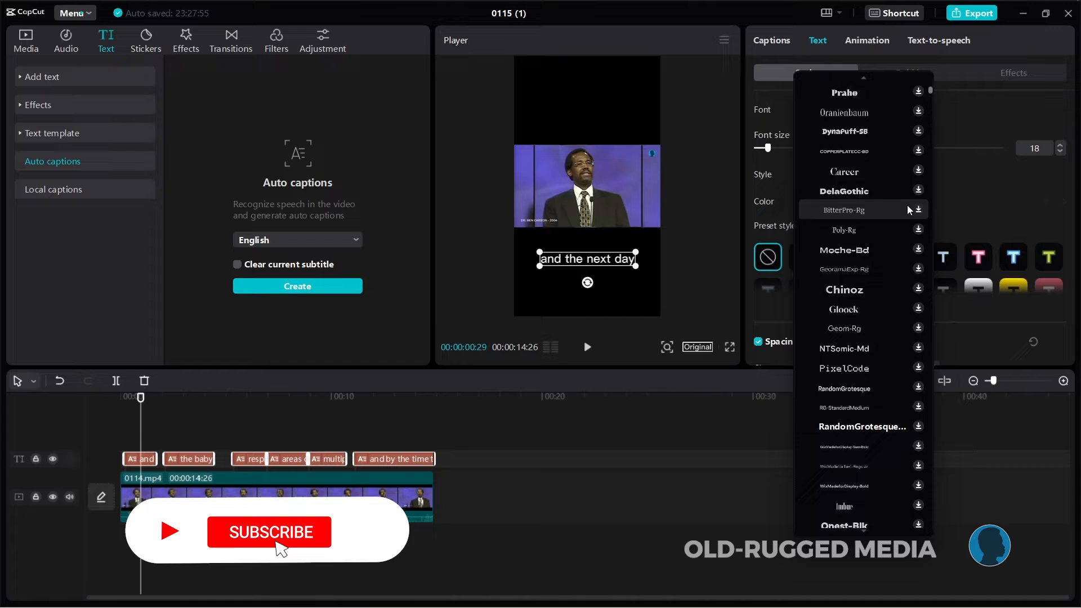
{"action": "scroll", "scroll_direction": "up", "scroll_amount": 3}
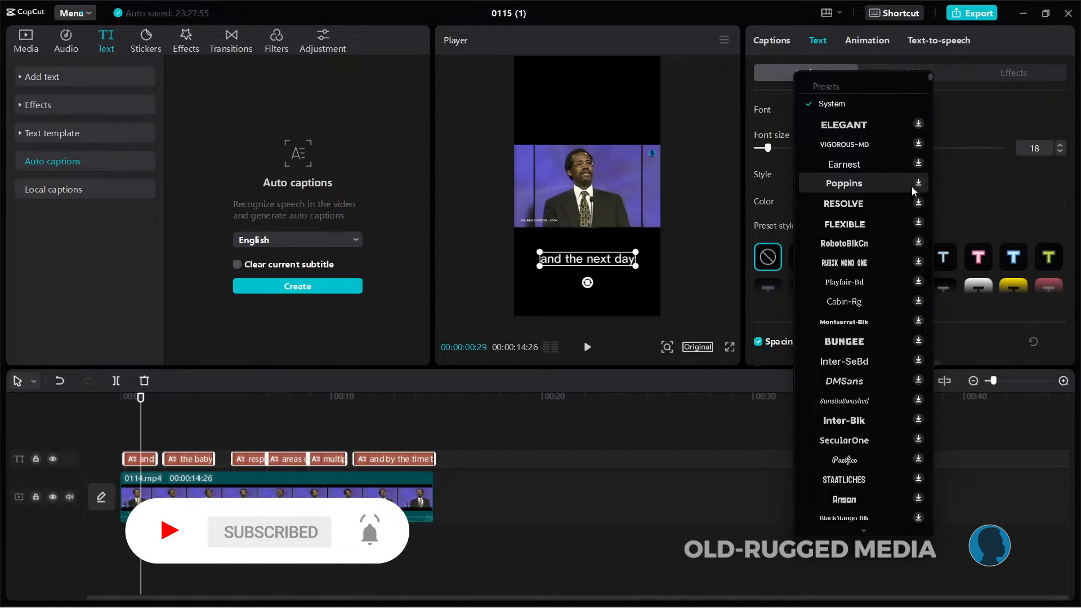
{"action": "mouse_move", "coordinate": [916, 264]}
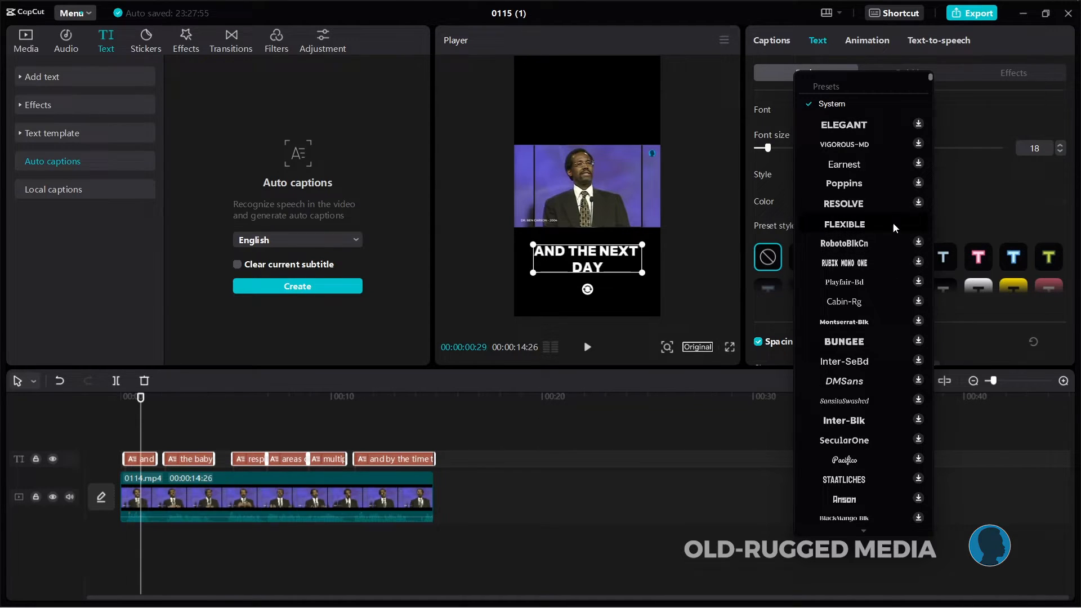
{"action": "left_click", "coordinate": [843, 224]}
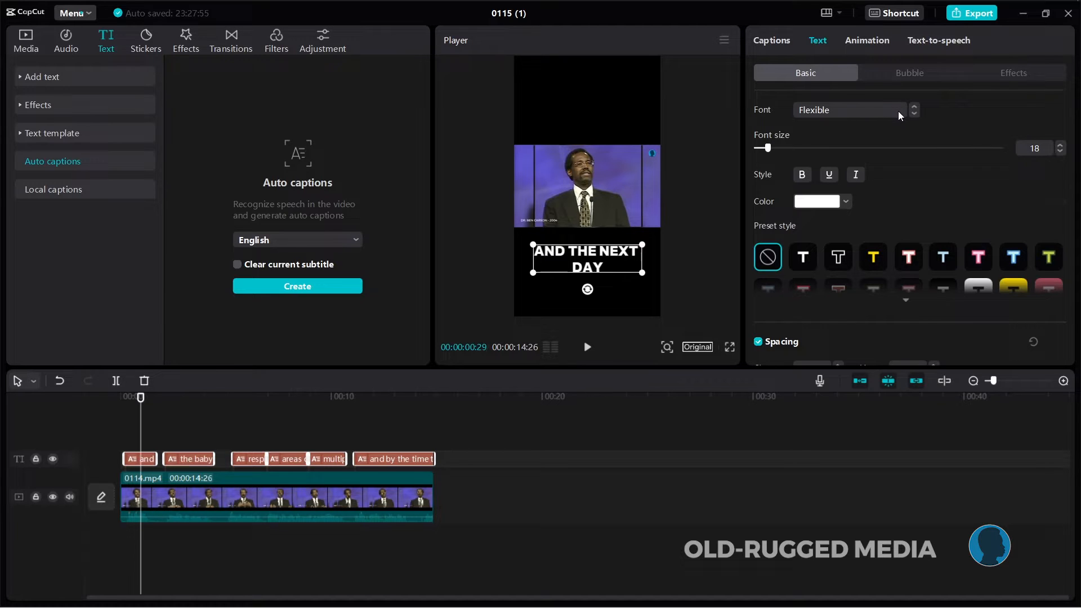
{"action": "mouse_move", "coordinate": [816, 152]}
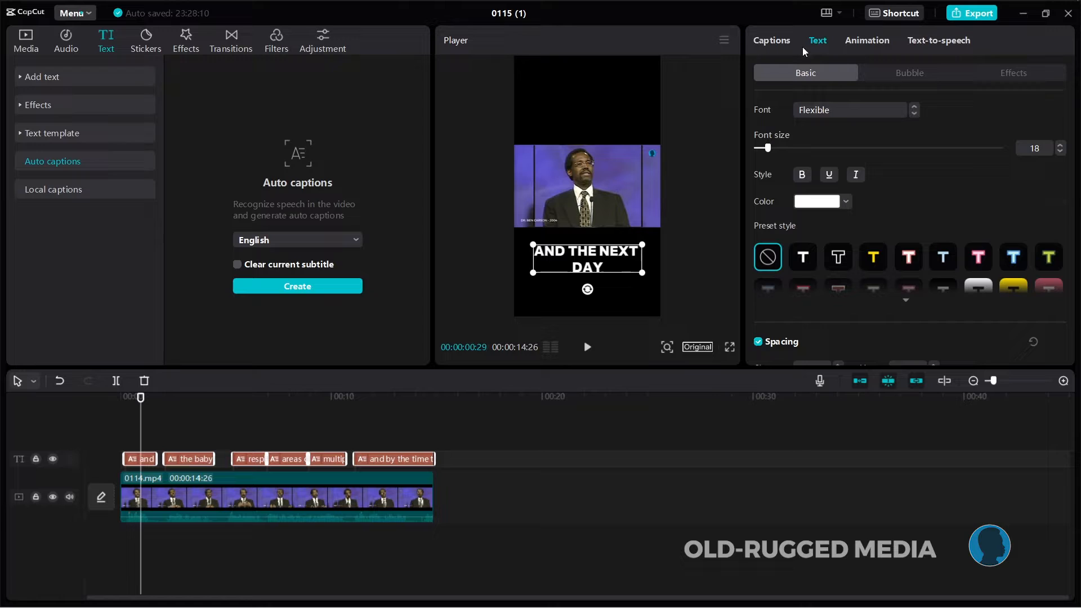
Show the Captions list with all six transcribed lines
{"action": "left_click", "coordinate": [771, 40]}
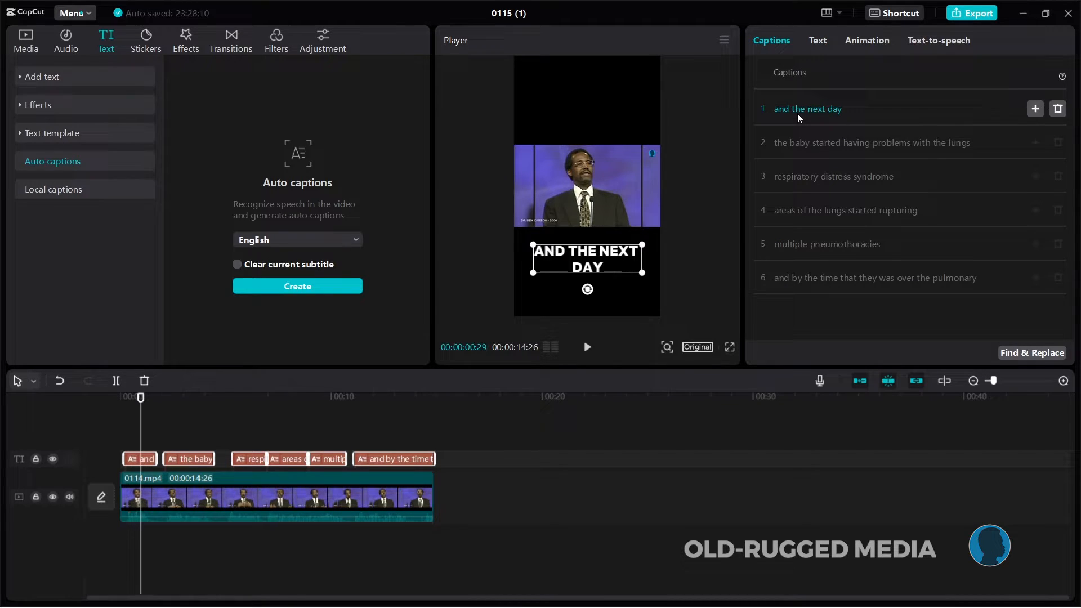
{"action": "mouse_move", "coordinate": [670, 150]}
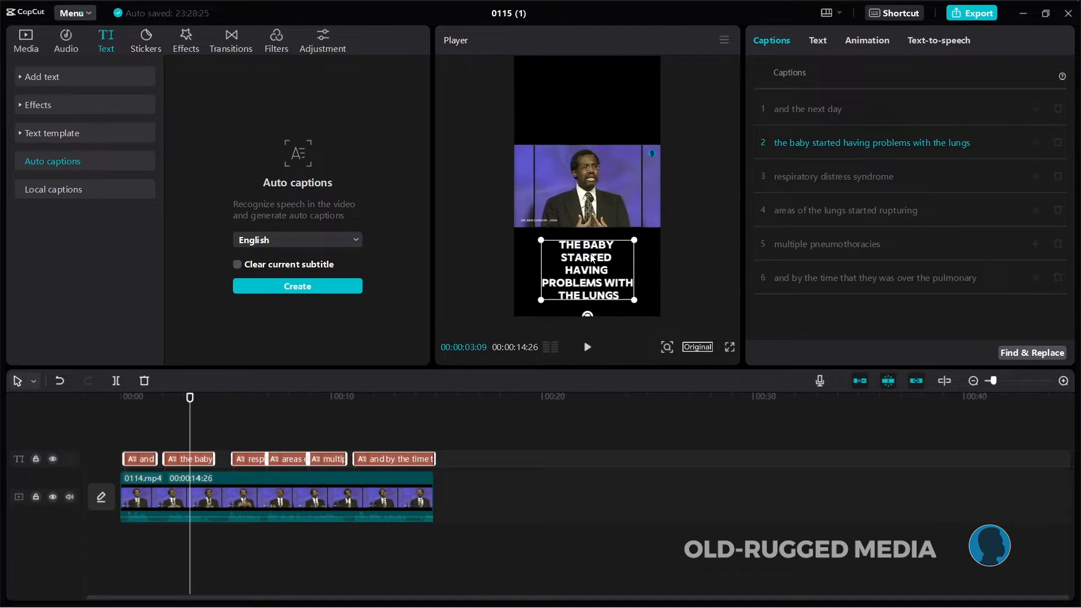
{"action": "mouse_move", "coordinate": [794, 154]}
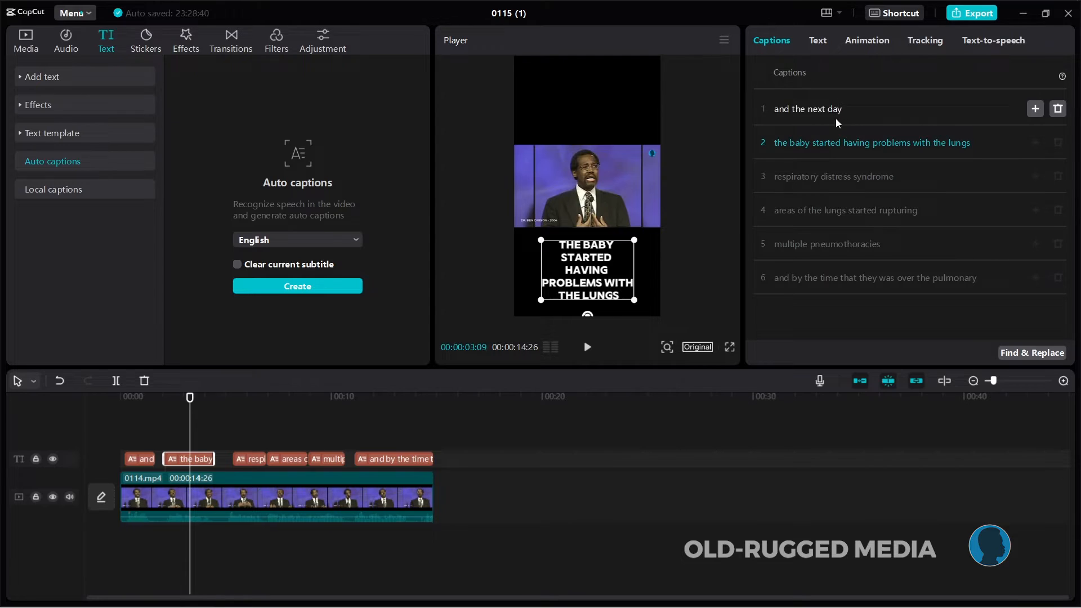
Review the second, third and fourth caption lines, then deselect the captions
{"action": "left_click", "coordinate": [871, 143]}
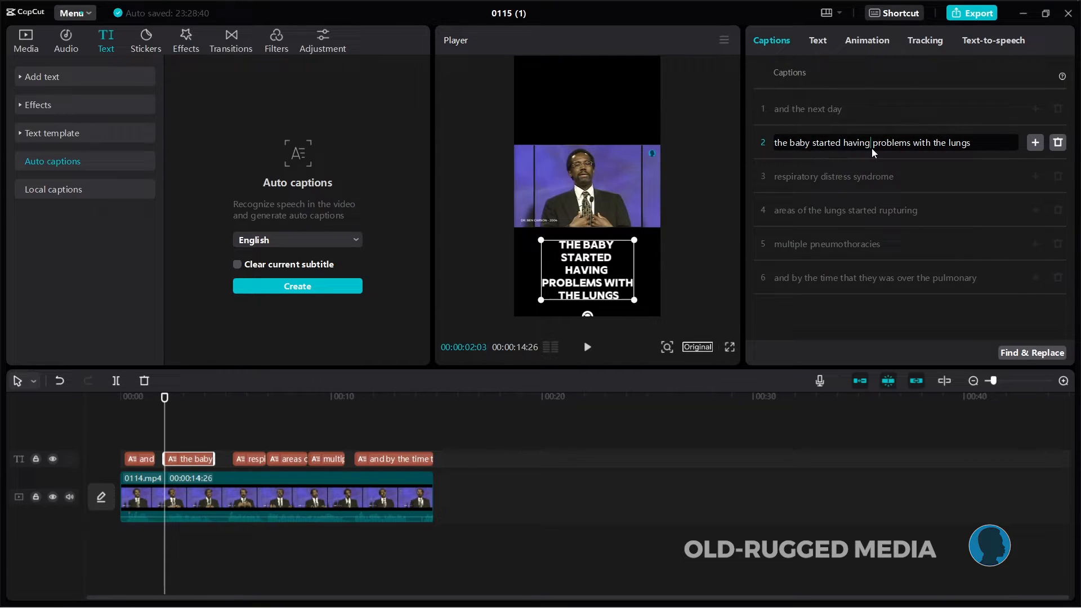
{"action": "mouse_move", "coordinate": [856, 228]}
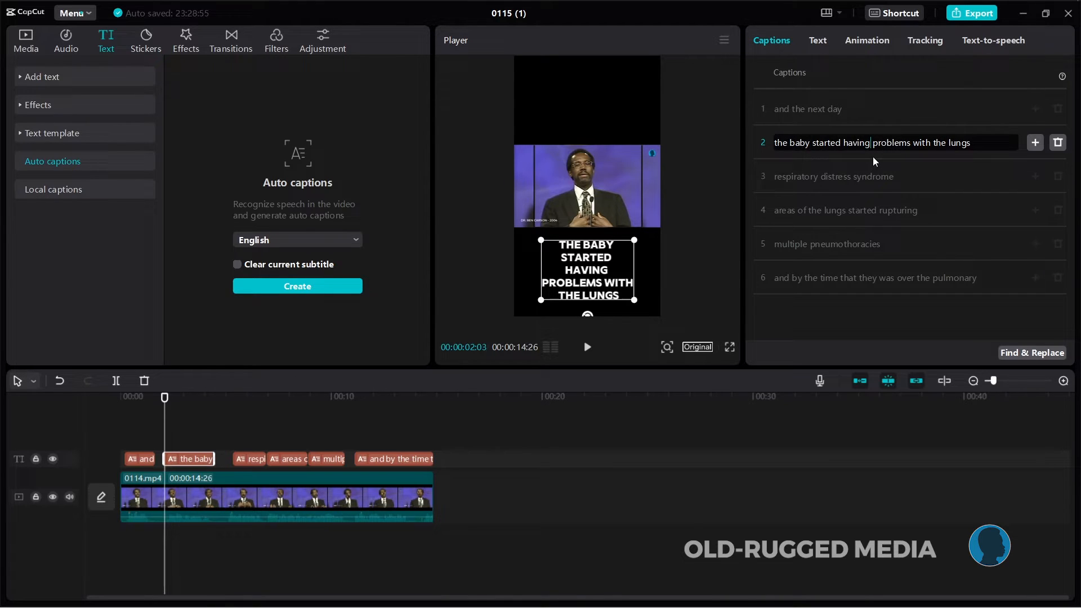
{"action": "mouse_move", "coordinate": [876, 177]}
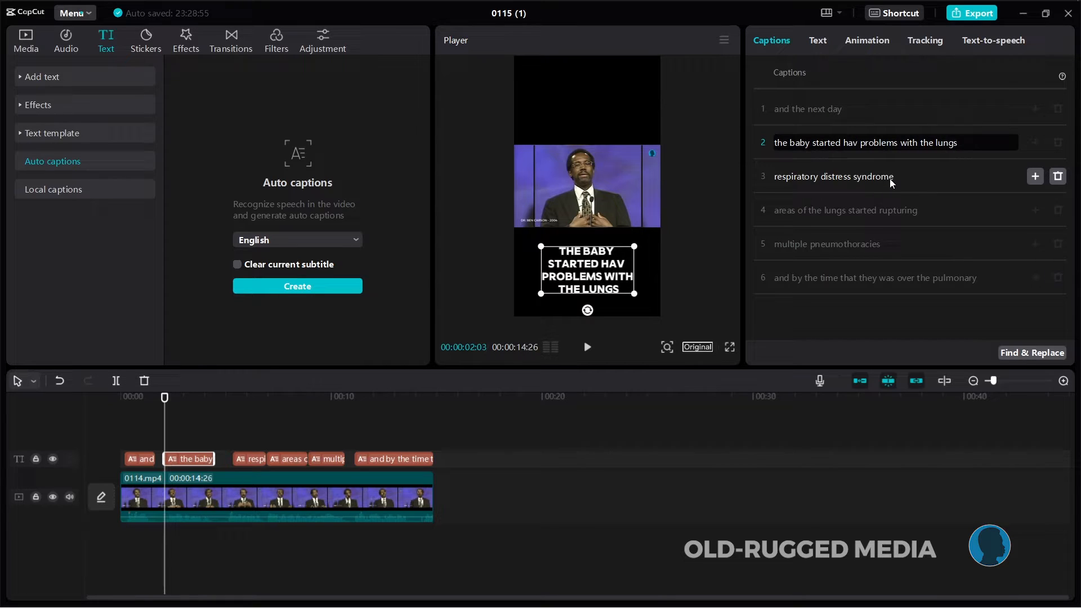
{"action": "mouse_move", "coordinate": [897, 184]}
{"action": "type", "text": "en"}
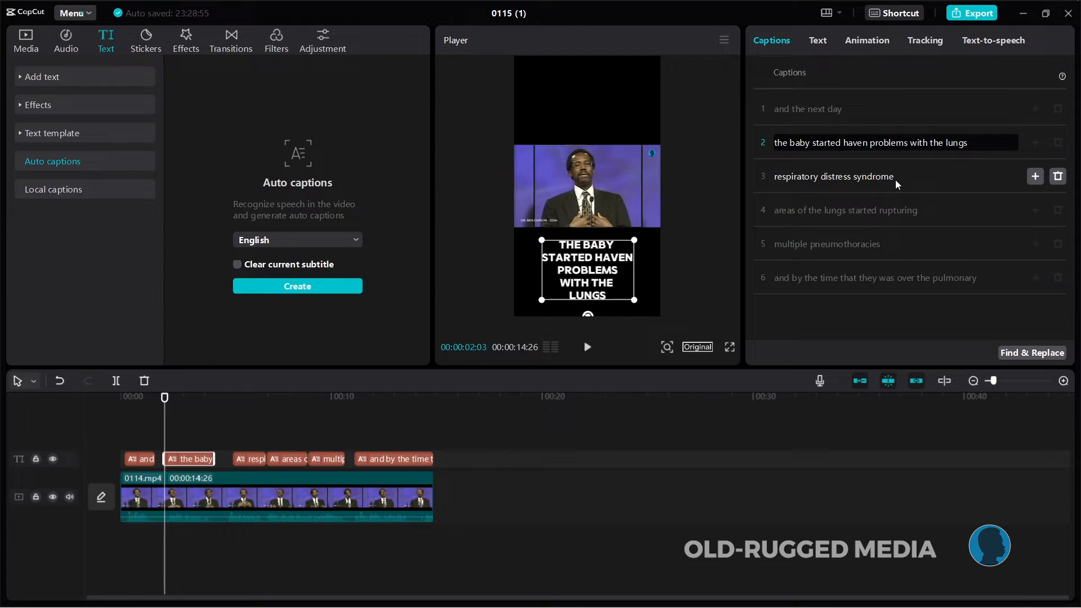
{"action": "mouse_move", "coordinate": [564, 259]}
{"action": "type", "text": "ing"}
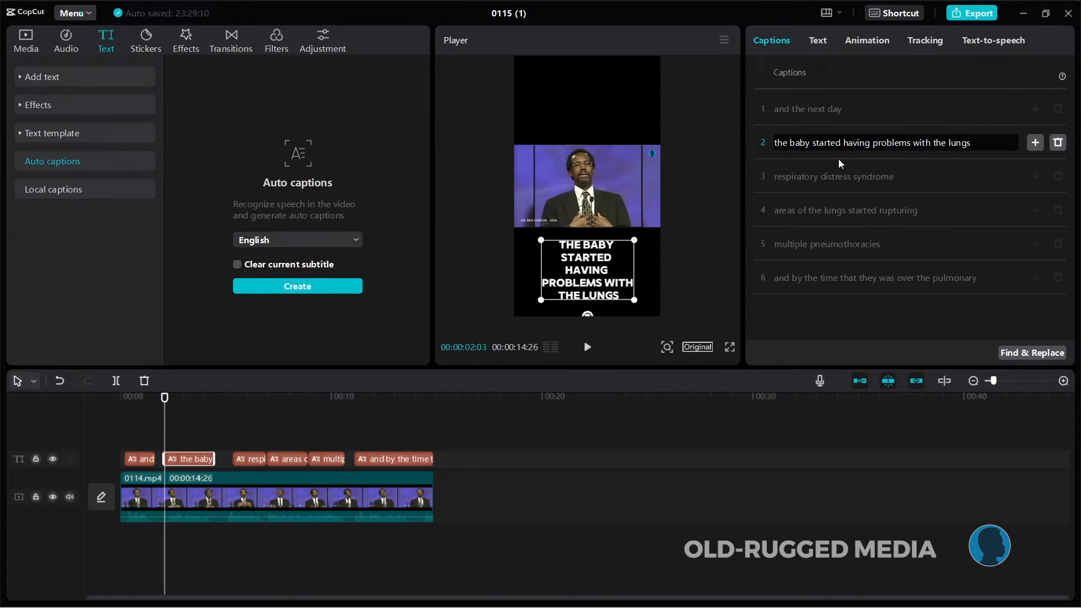
{"action": "mouse_move", "coordinate": [855, 171]}
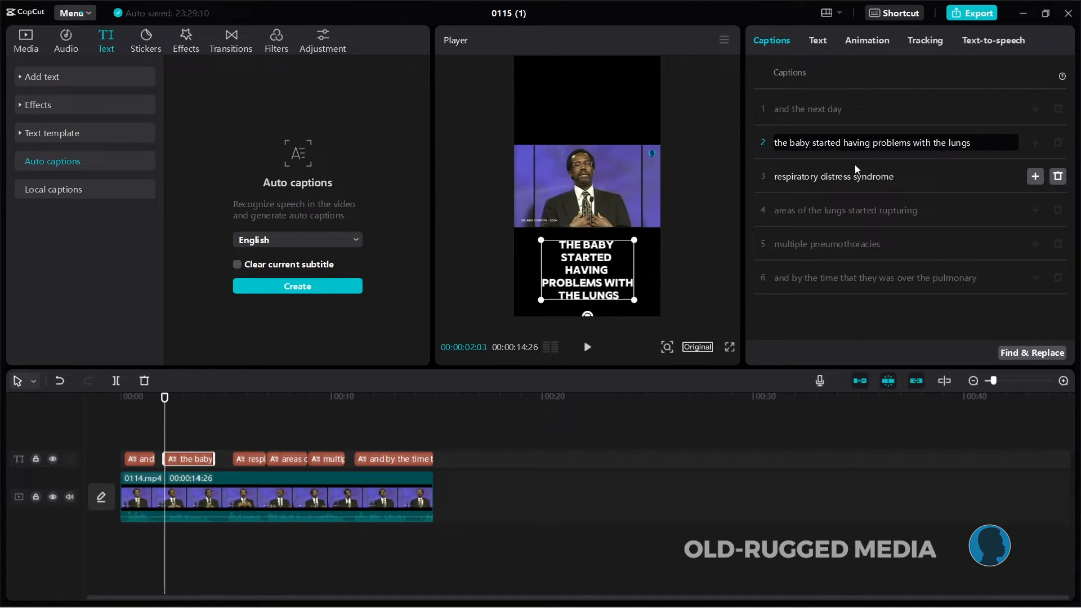
{"action": "mouse_move", "coordinate": [821, 220]}
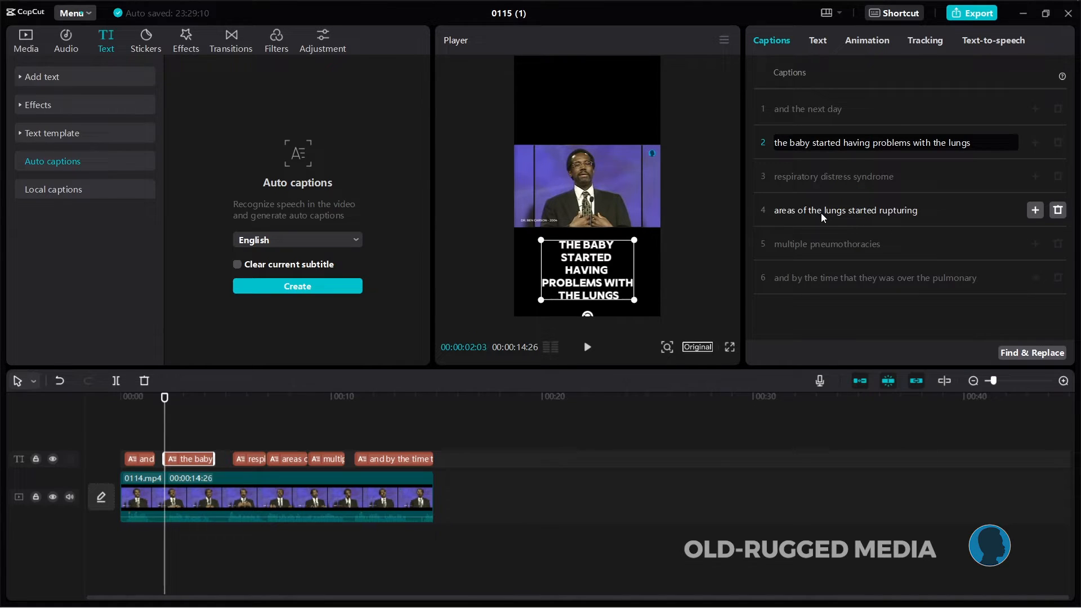
{"action": "mouse_move", "coordinate": [878, 207]}
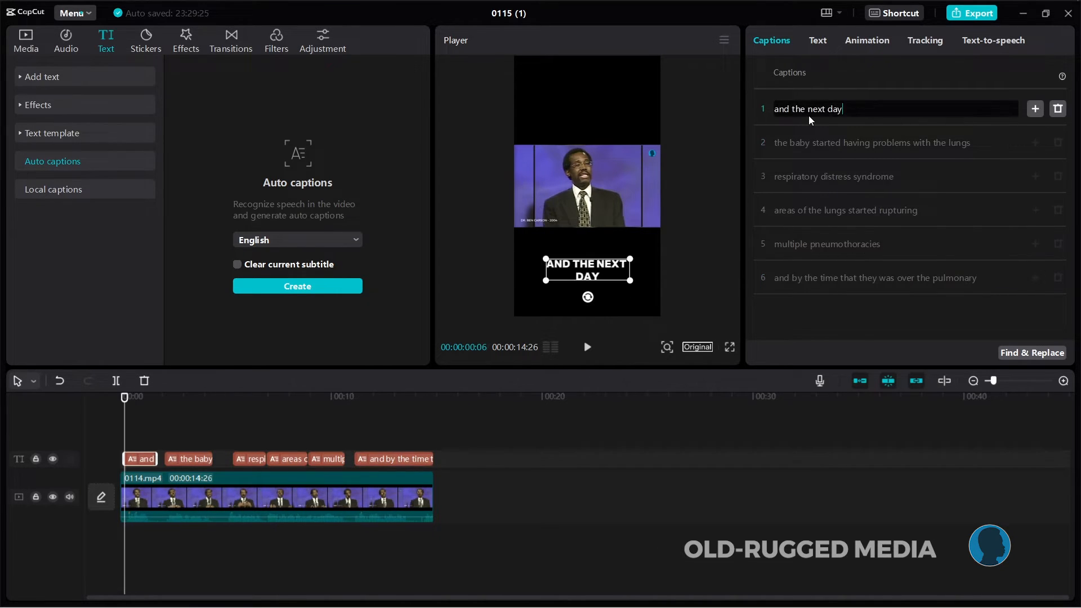
{"action": "left_click", "coordinate": [832, 176]}
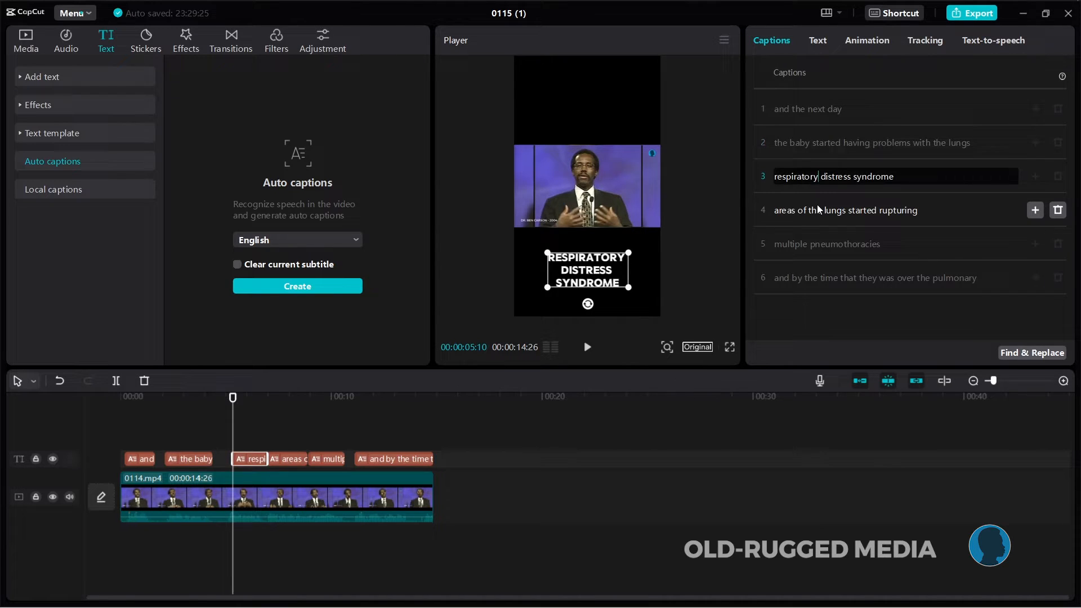
{"action": "left_click", "coordinate": [847, 210]}
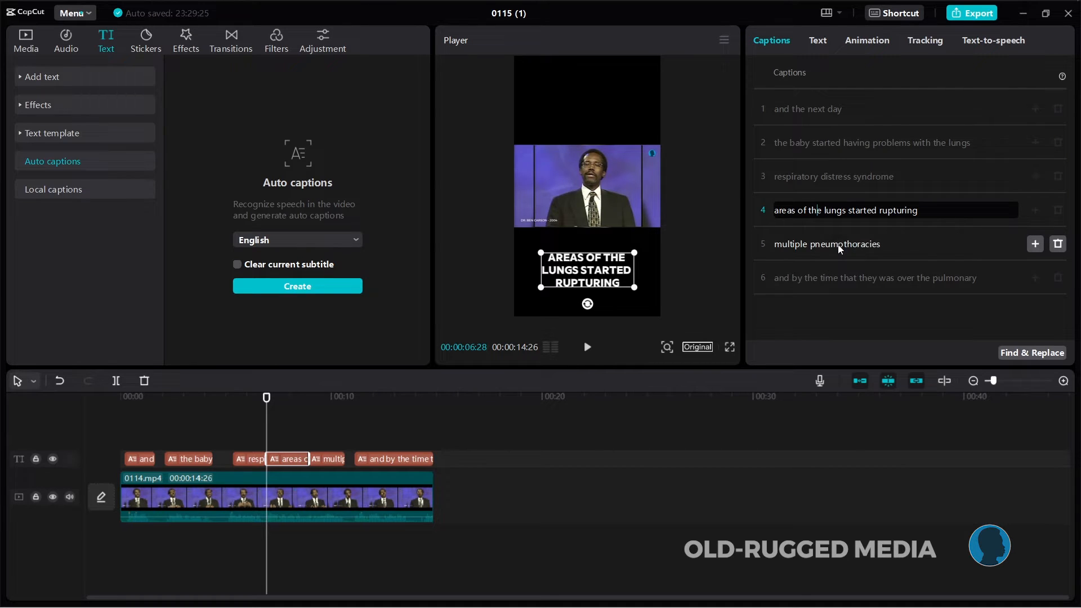
{"action": "left_click", "coordinate": [828, 244]}
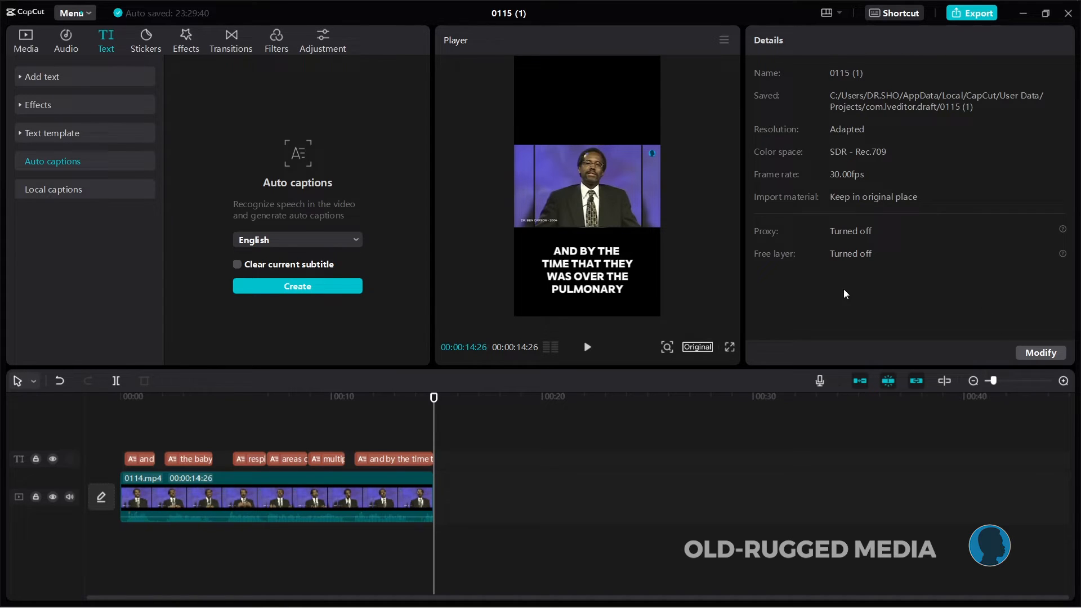
{"action": "mouse_move", "coordinate": [763, 223]}
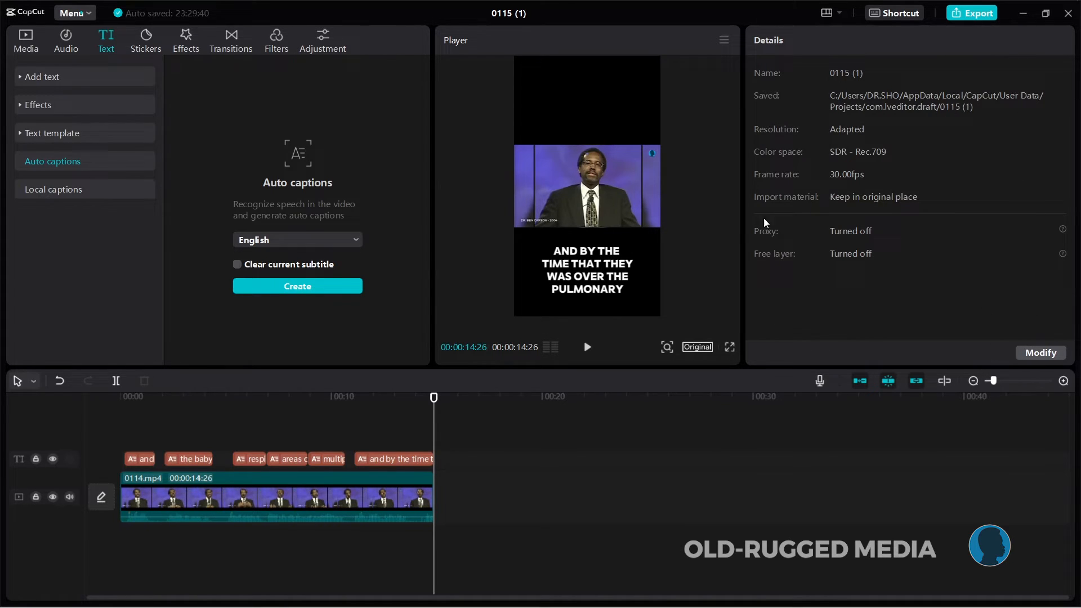
{"action": "left_click", "coordinate": [394, 458]}
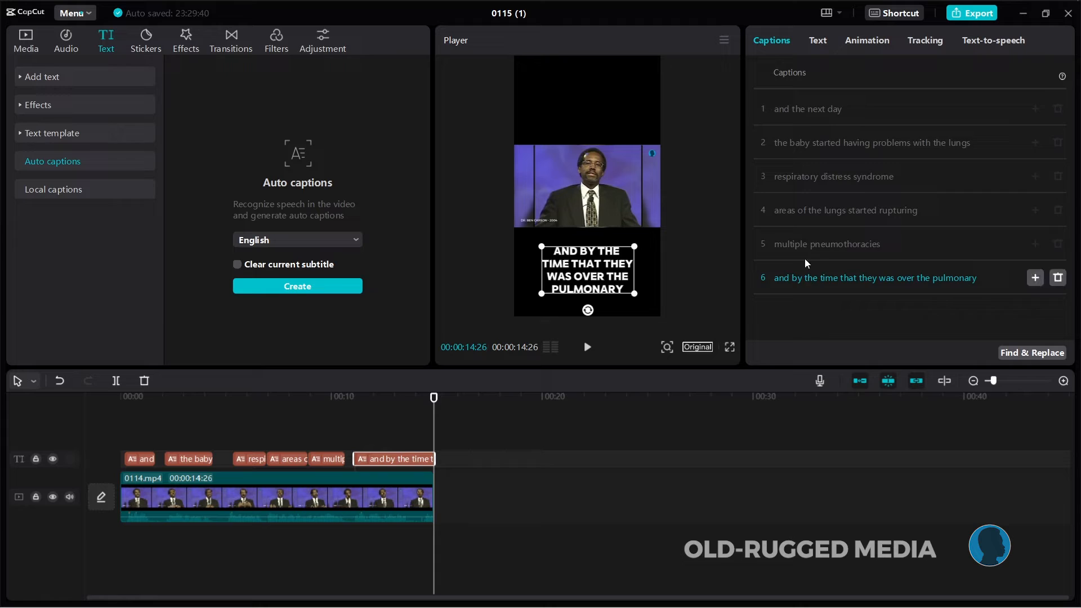
{"action": "left_click", "coordinate": [818, 41]}
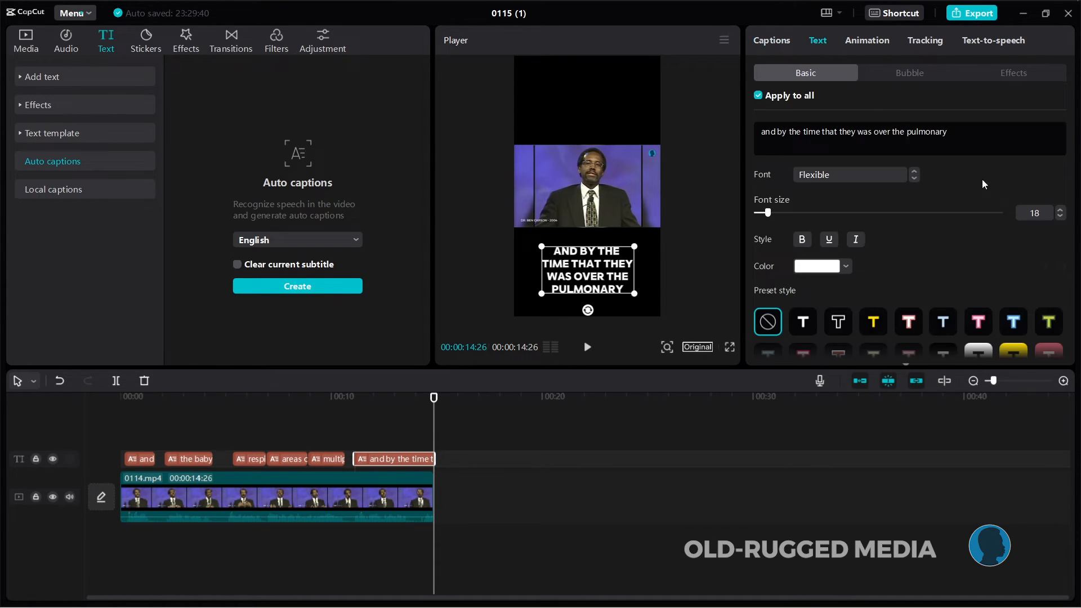
{"action": "left_click", "coordinate": [910, 72]}
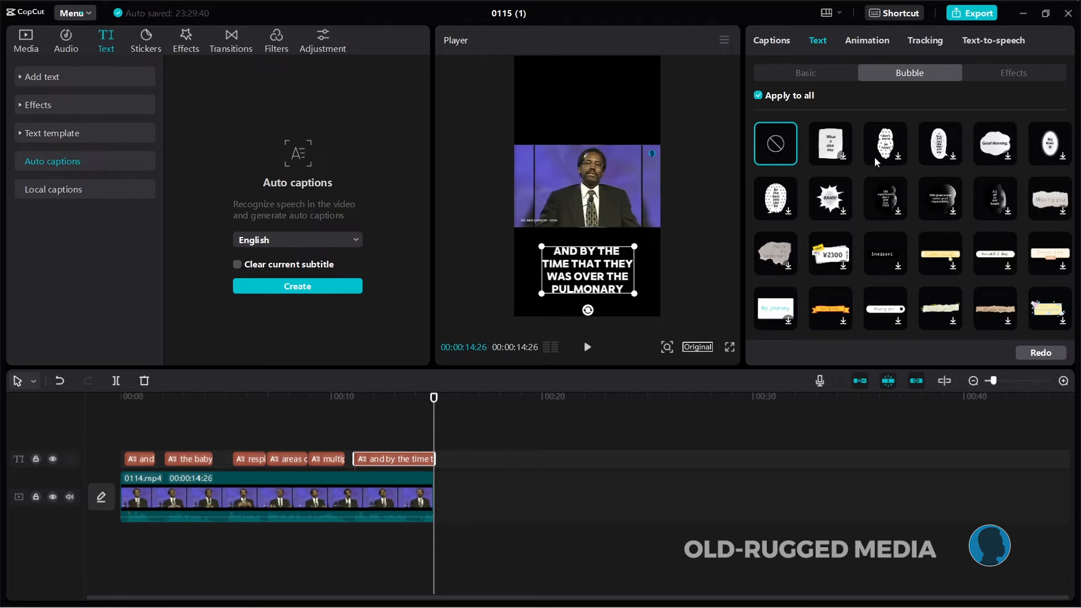
{"action": "left_click", "coordinate": [804, 72]}
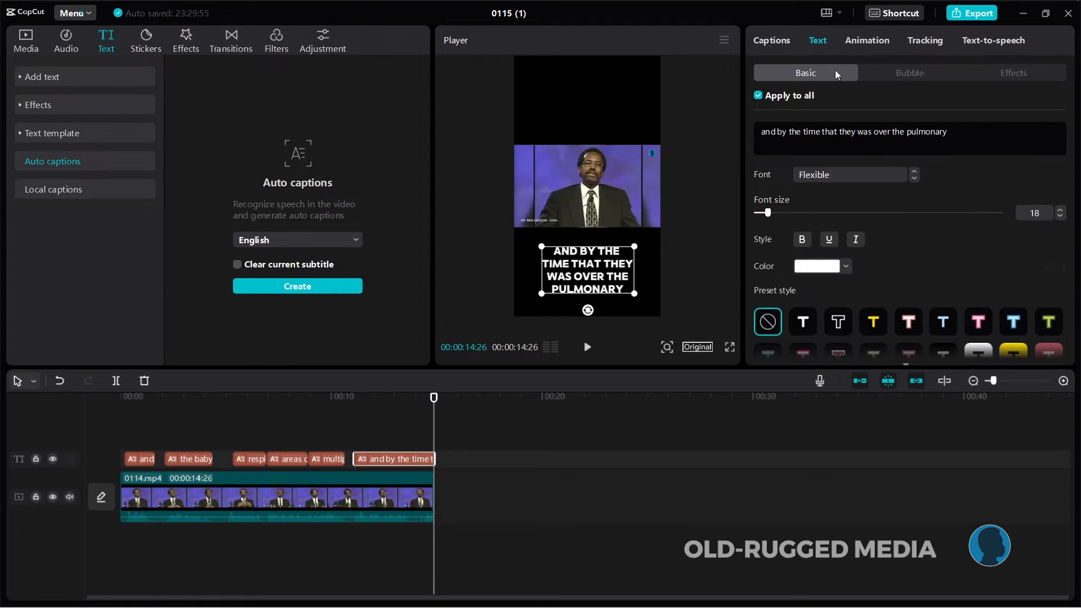
{"action": "left_click", "coordinate": [910, 72]}
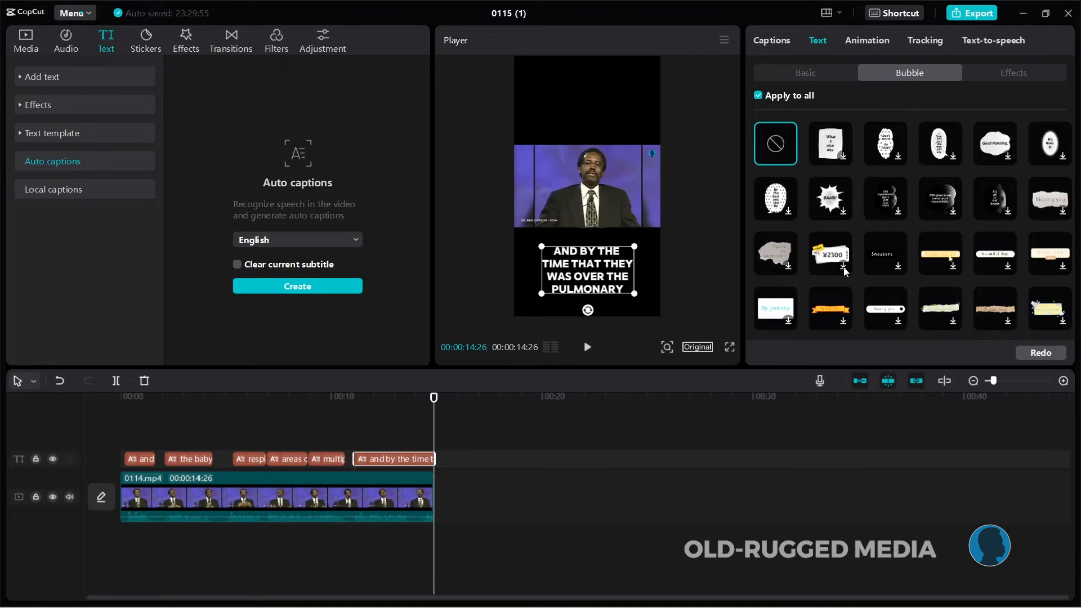
{"action": "mouse_move", "coordinate": [846, 163]}
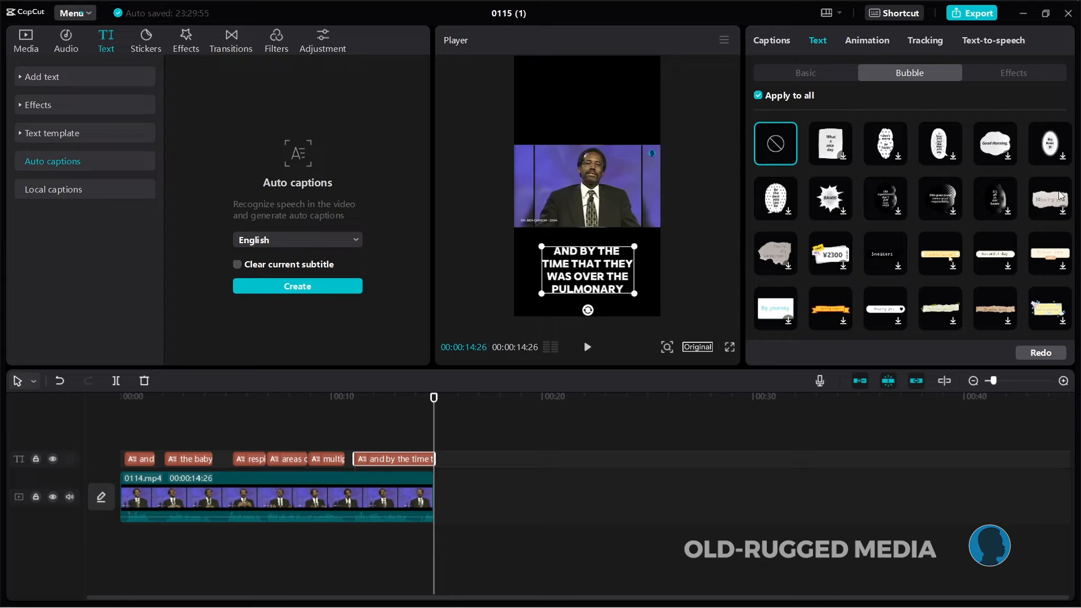
{"action": "mouse_move", "coordinate": [236, 428]}
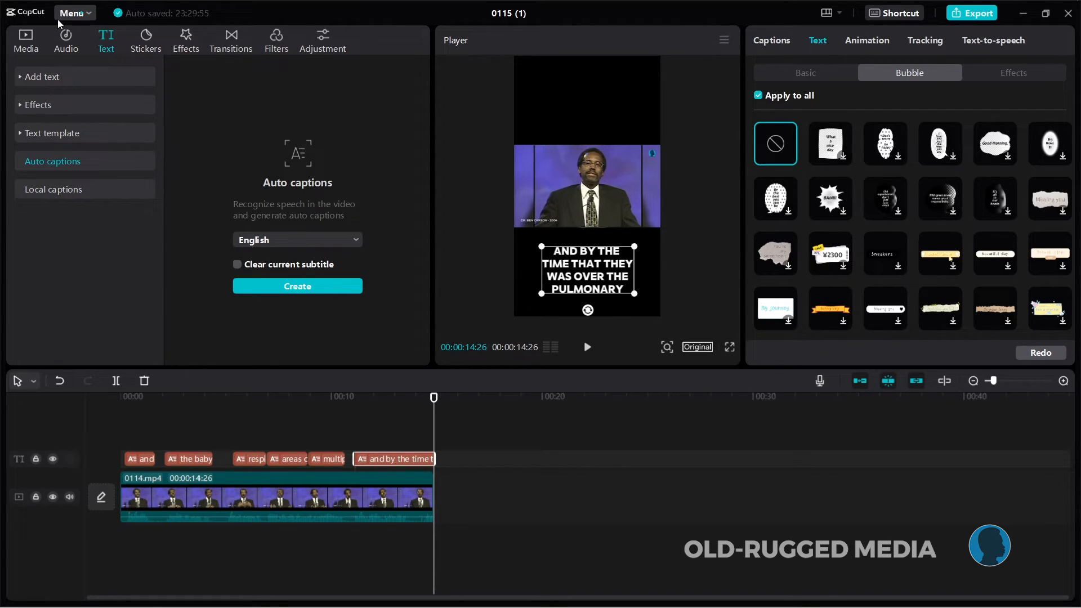
Reach Export via Menu > File to show the export settings for 0115
{"action": "left_click", "coordinate": [71, 13]}
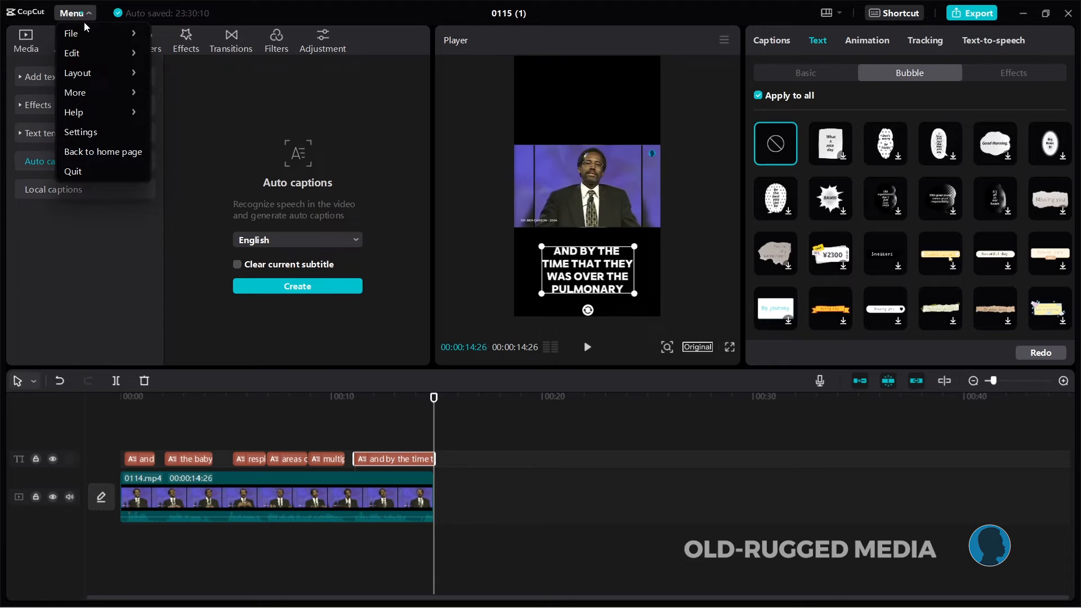
{"action": "left_click", "coordinate": [70, 33]}
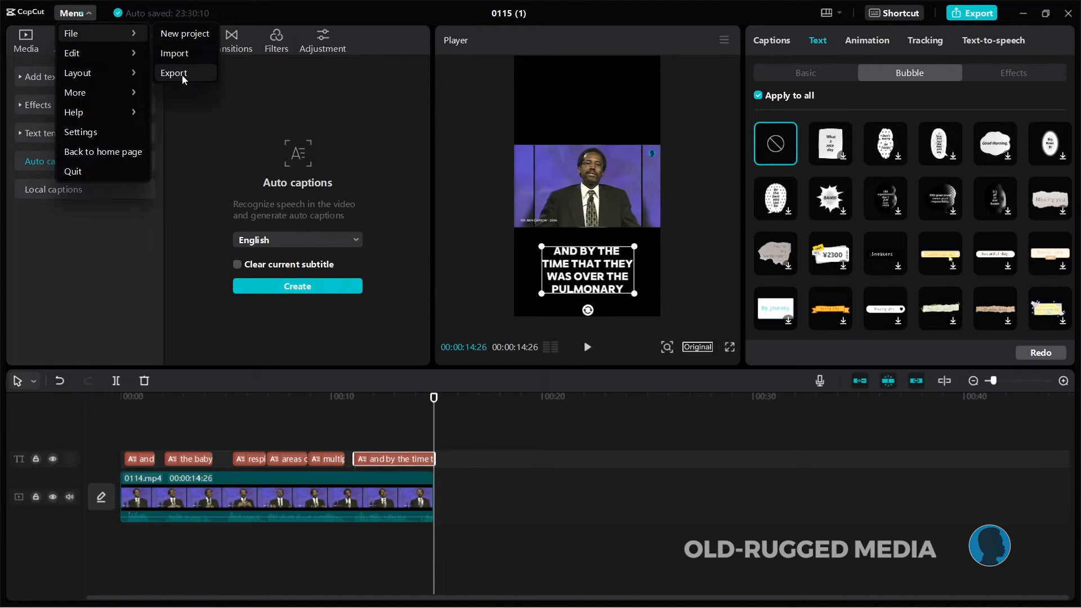
{"action": "left_click", "coordinate": [174, 73]}
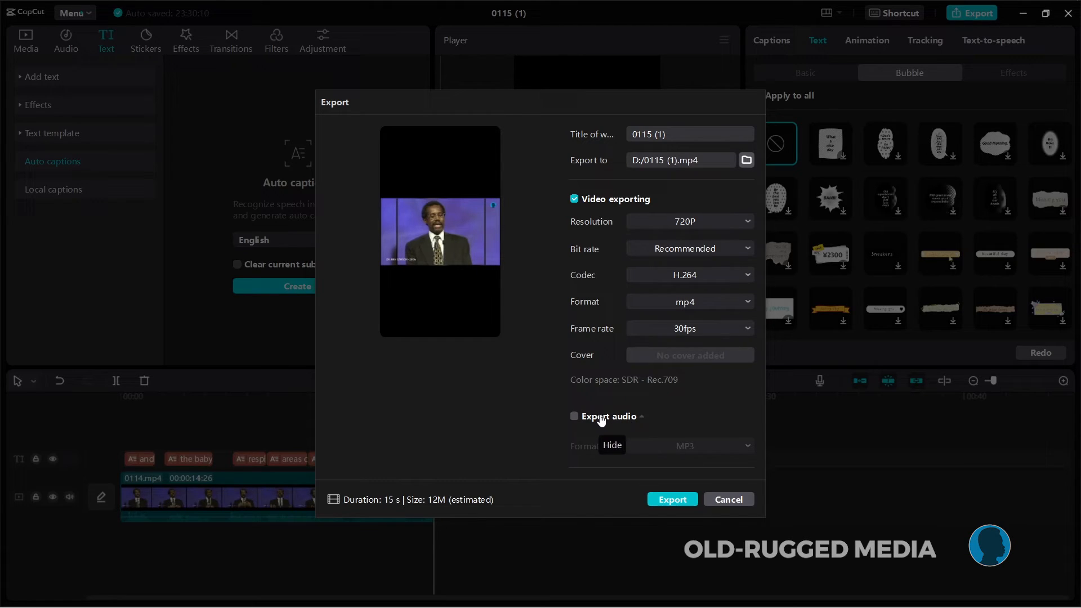
Keep resolution at 720P and export the clip as mp4 to D:/0115 (1).mp4
{"action": "left_click", "coordinate": [689, 222]}
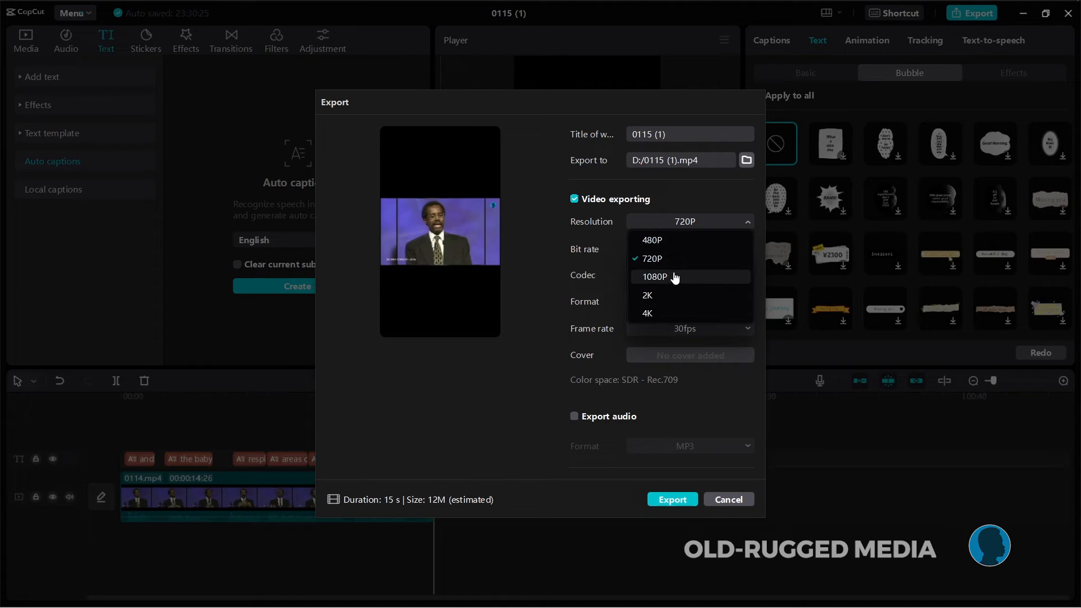
{"action": "left_click", "coordinate": [651, 259]}
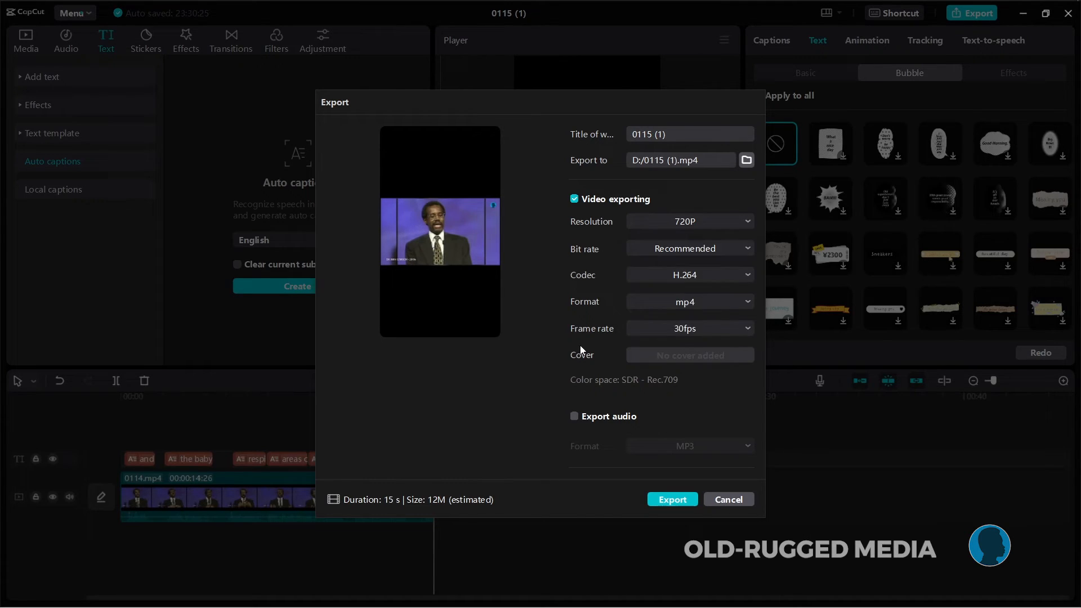
{"action": "mouse_move", "coordinate": [404, 512]}
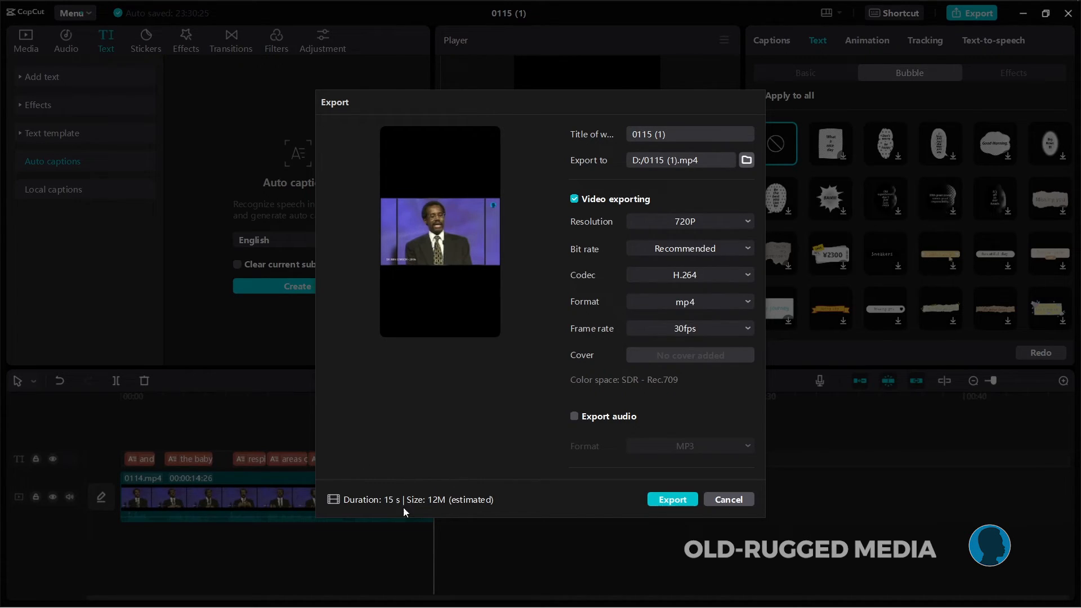
{"action": "mouse_move", "coordinate": [375, 502]}
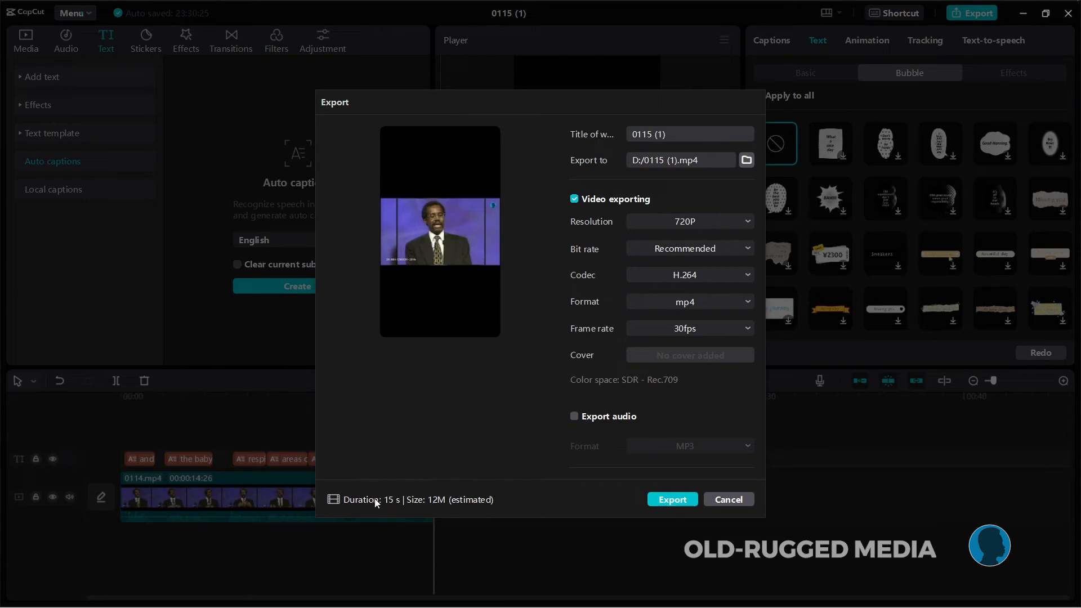
{"action": "mouse_move", "coordinate": [633, 353]}
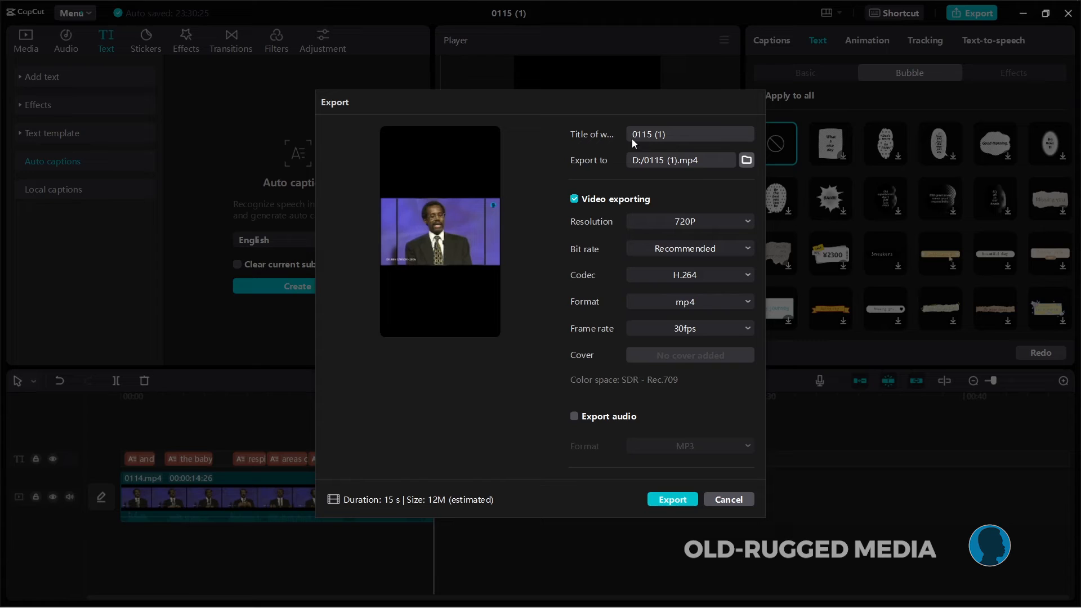
{"action": "mouse_move", "coordinate": [586, 104]}
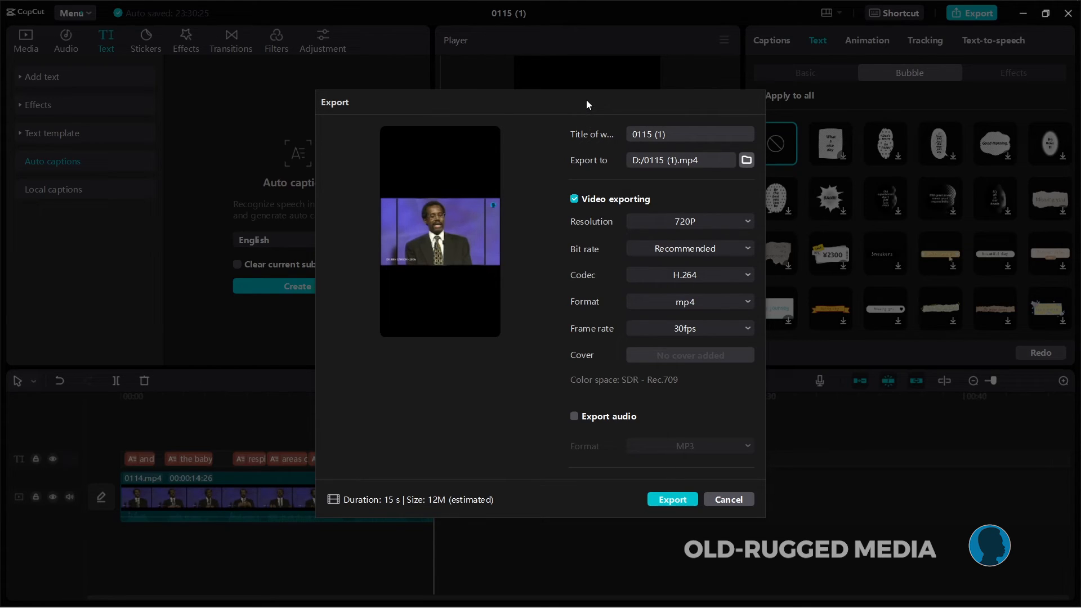
{"action": "mouse_move", "coordinate": [323, 100]}
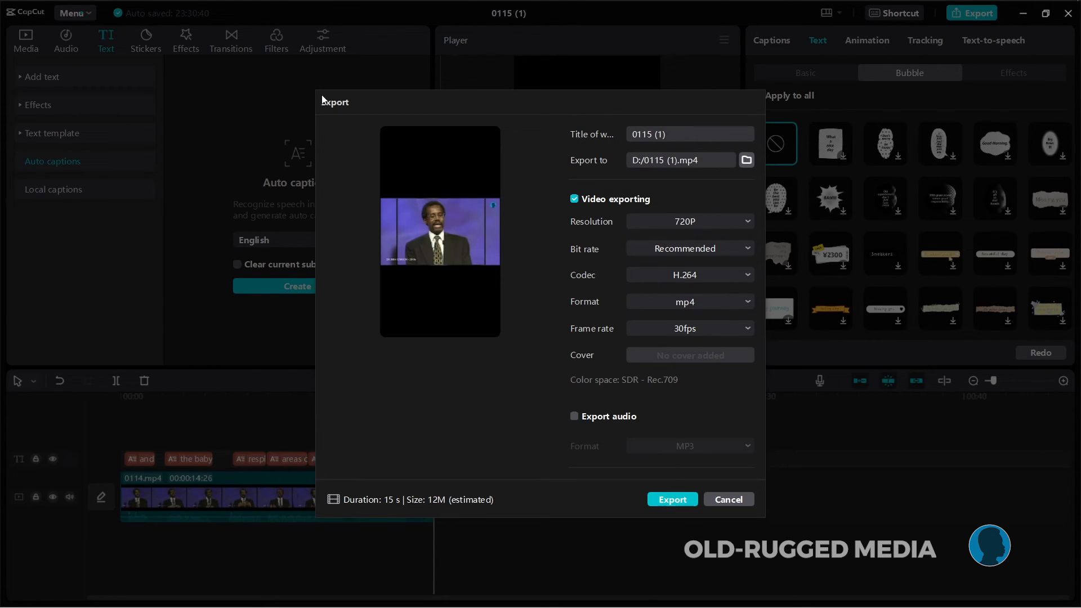
{"action": "mouse_move", "coordinate": [365, 76]}
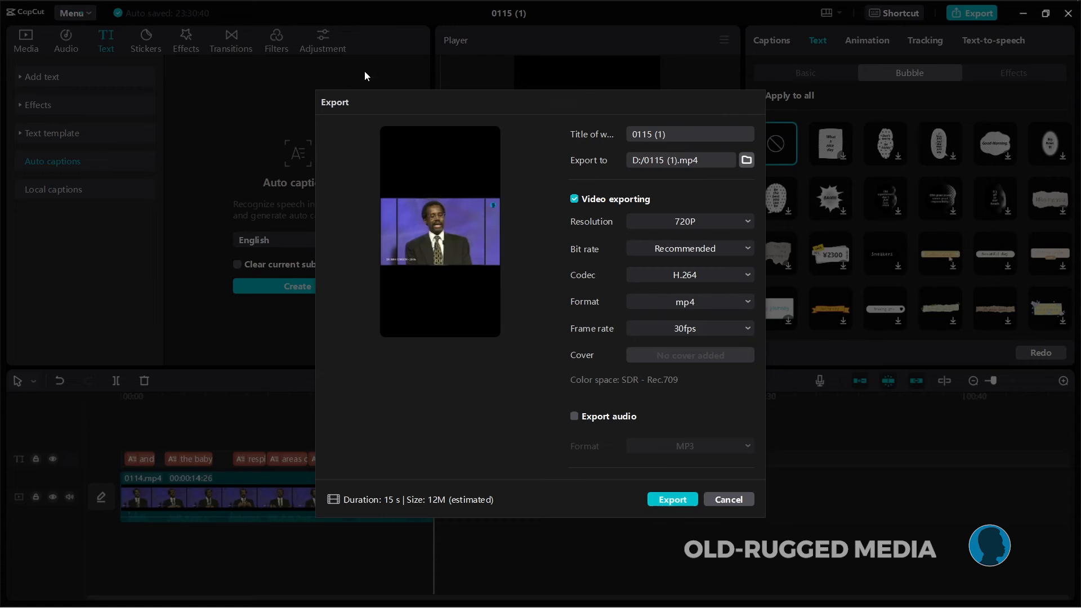
{"action": "mouse_move", "coordinate": [422, 133]}
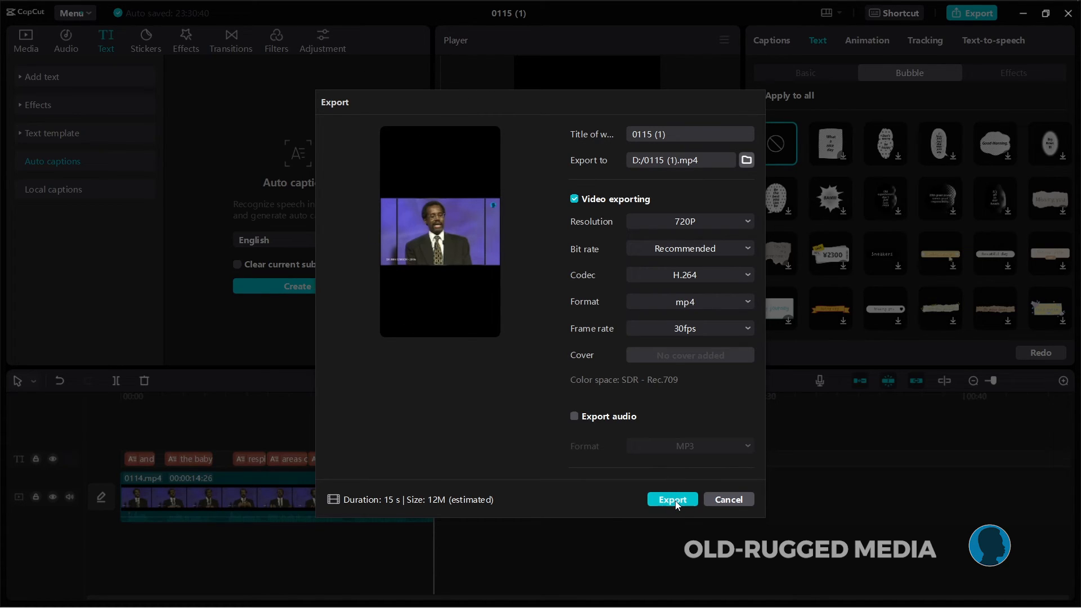
{"action": "left_click", "coordinate": [671, 499]}
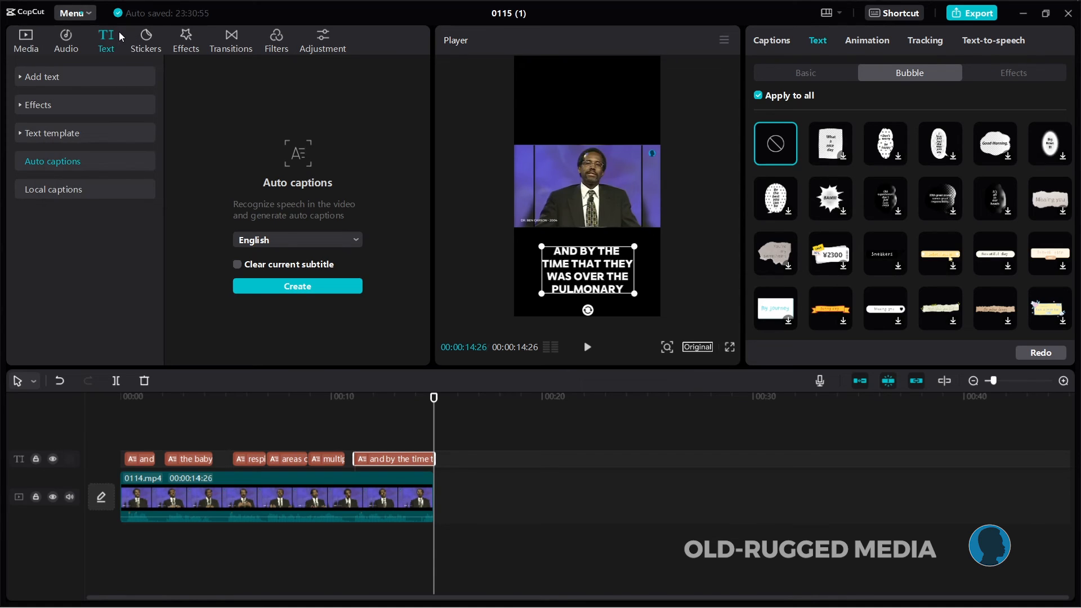
{"action": "mouse_move", "coordinate": [649, 164]}
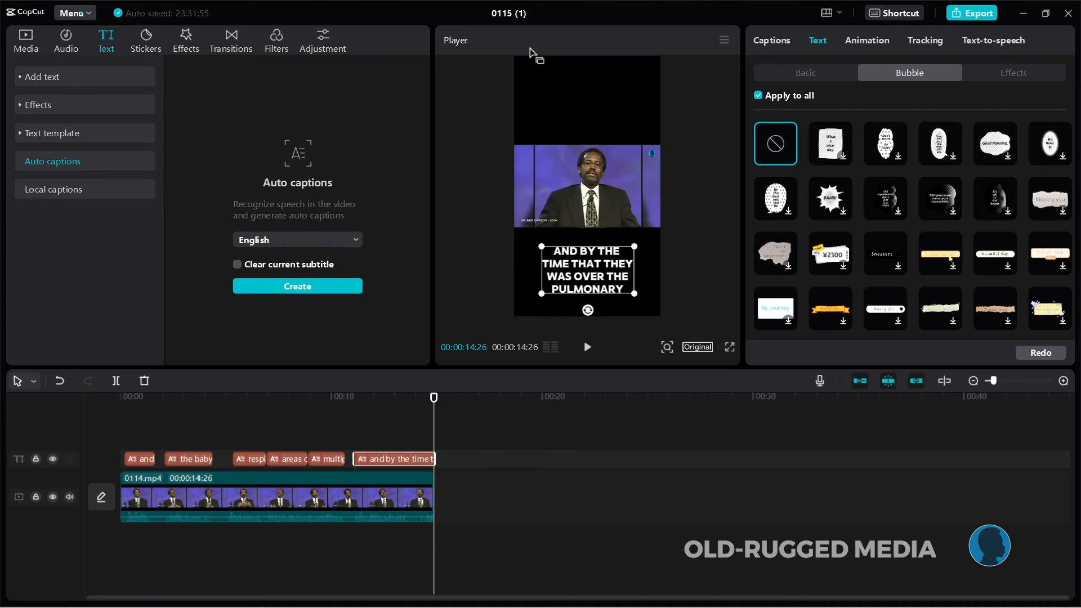
{"action": "mouse_move", "coordinate": [555, 61]}
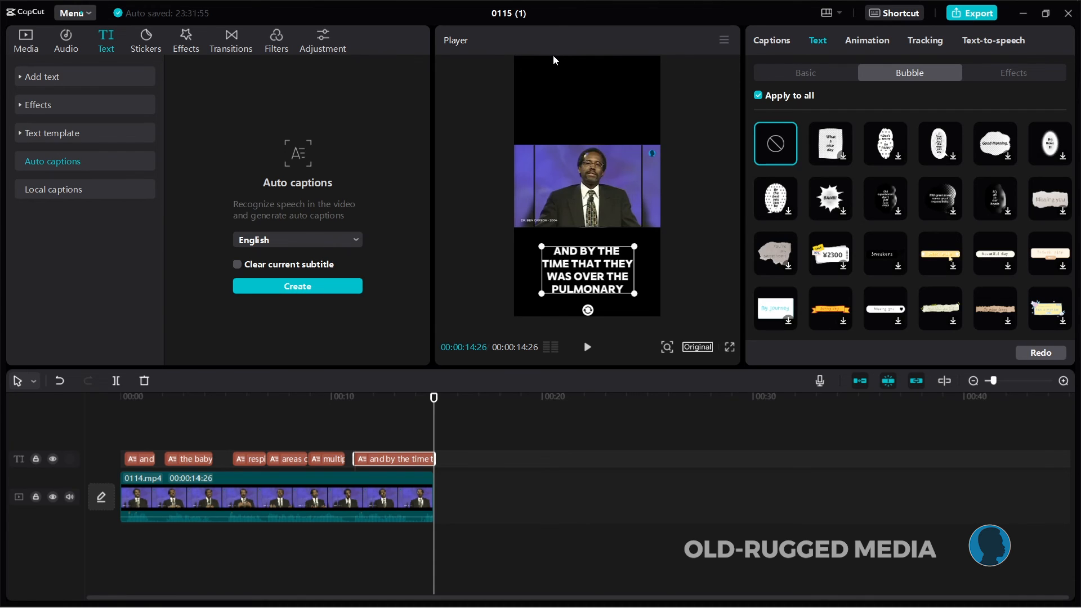
{"action": "mouse_move", "coordinate": [562, 68]}
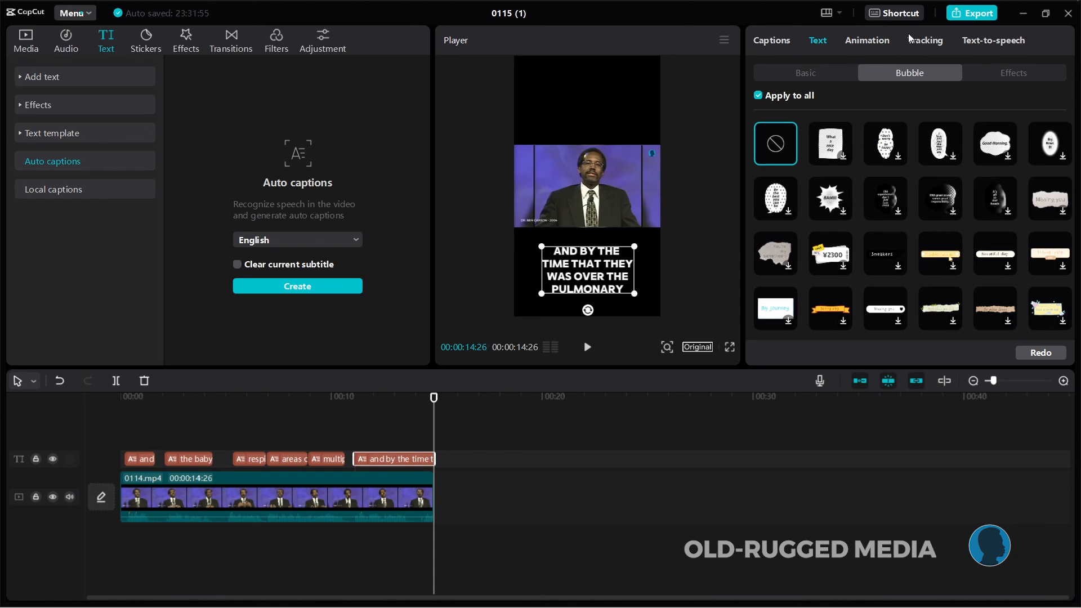
{"action": "mouse_move", "coordinate": [867, 61]}
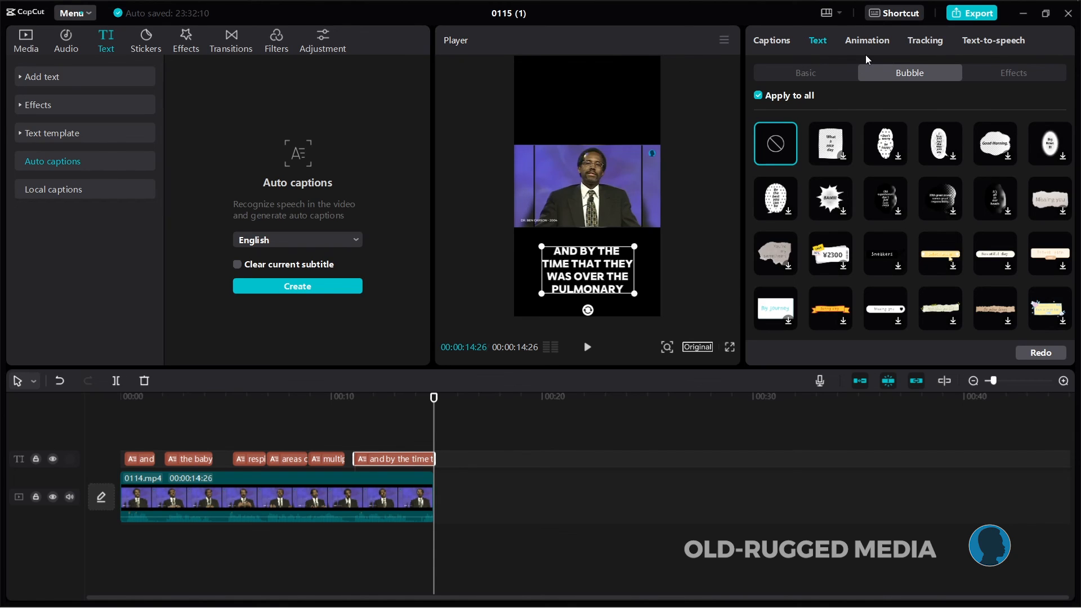
{"action": "mouse_move", "coordinate": [854, 157]}
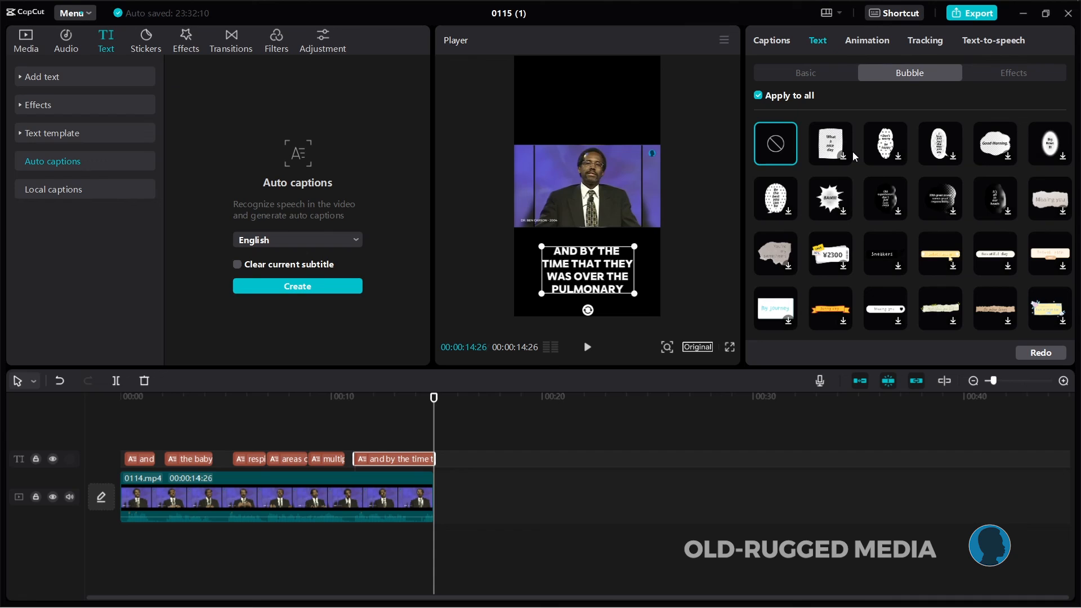
{"action": "mouse_move", "coordinate": [564, 115]}
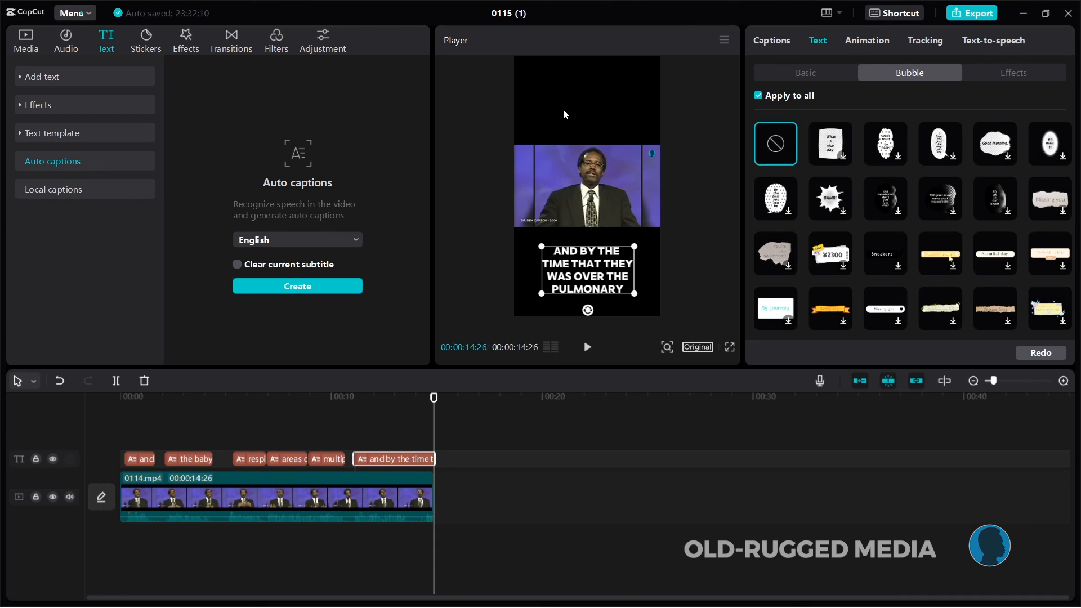
{"action": "mouse_move", "coordinate": [1033, 42]}
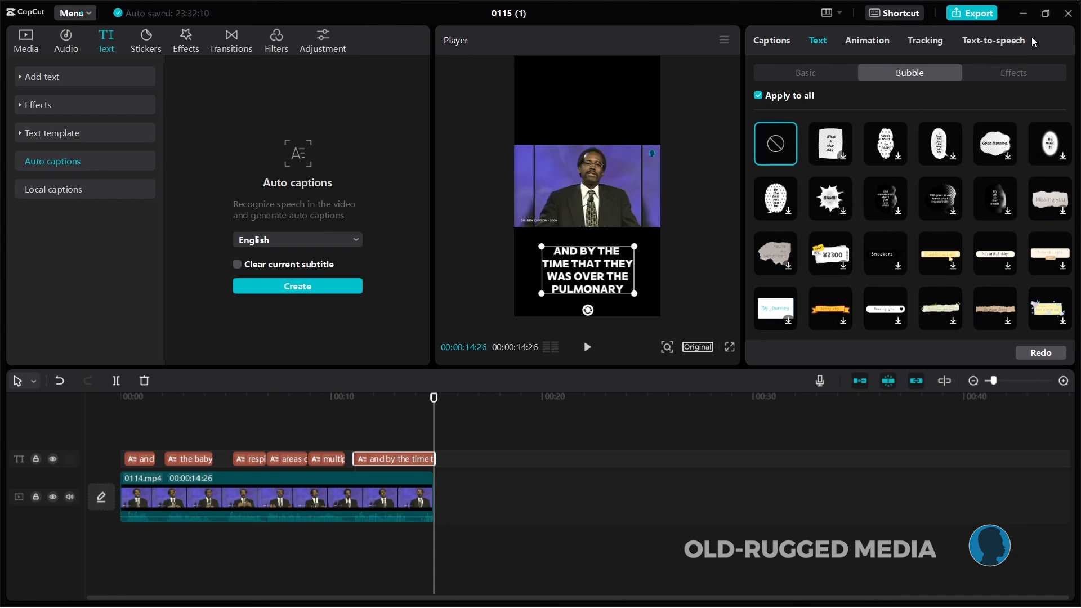